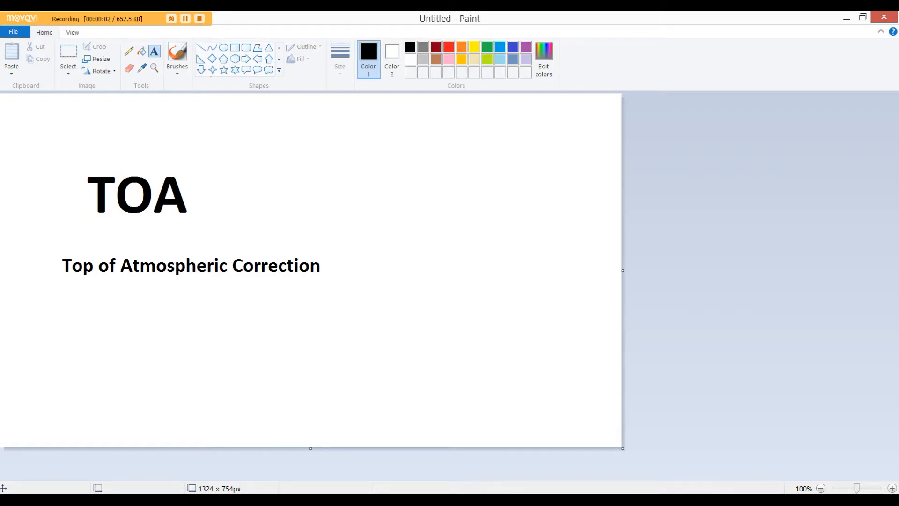
mouse_move(24, 189)
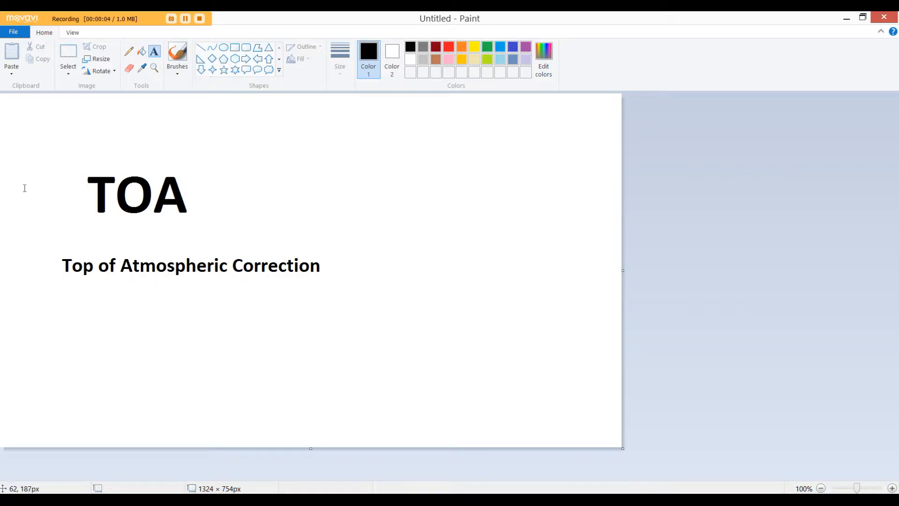
mouse_move(156, 234)
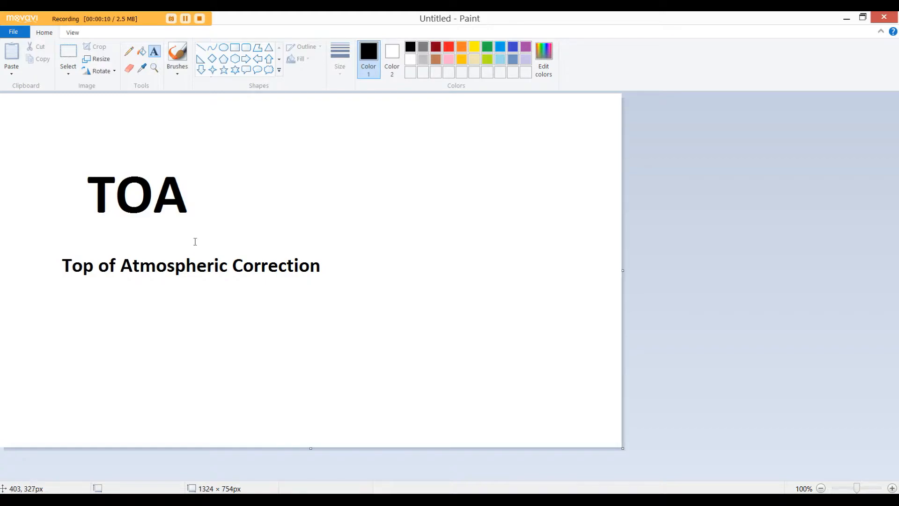
mouse_move(287, 323)
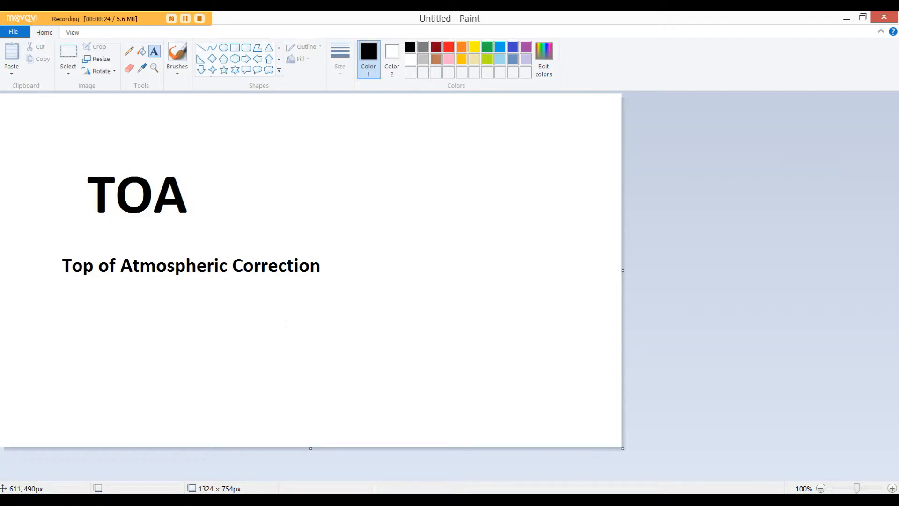
mouse_move(305, 489)
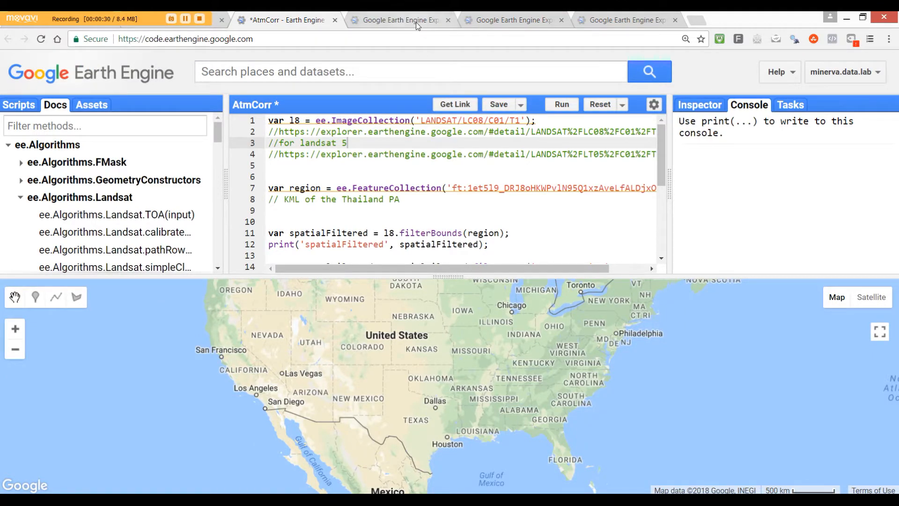
Show the Explorer page for USGS Landsat 8 Collection 1 Tier 1 Raw Scenes.
click(401, 20)
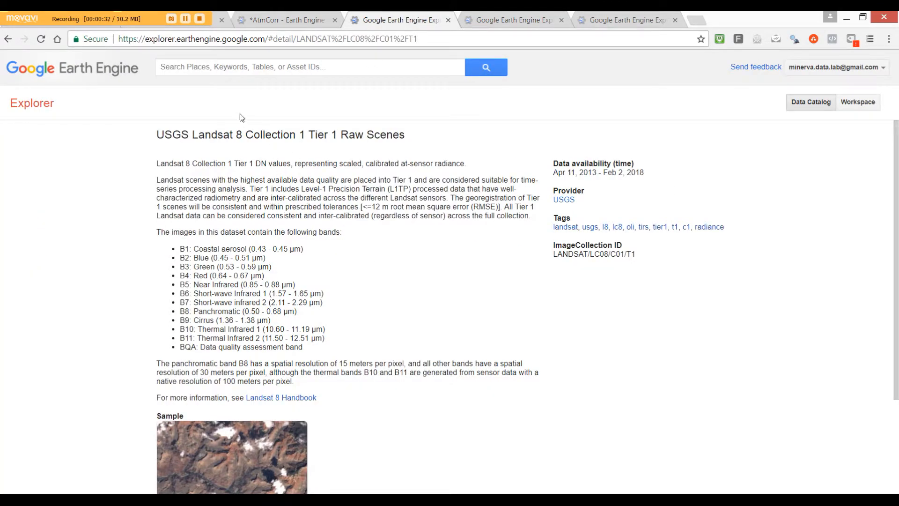
mouse_move(145, 135)
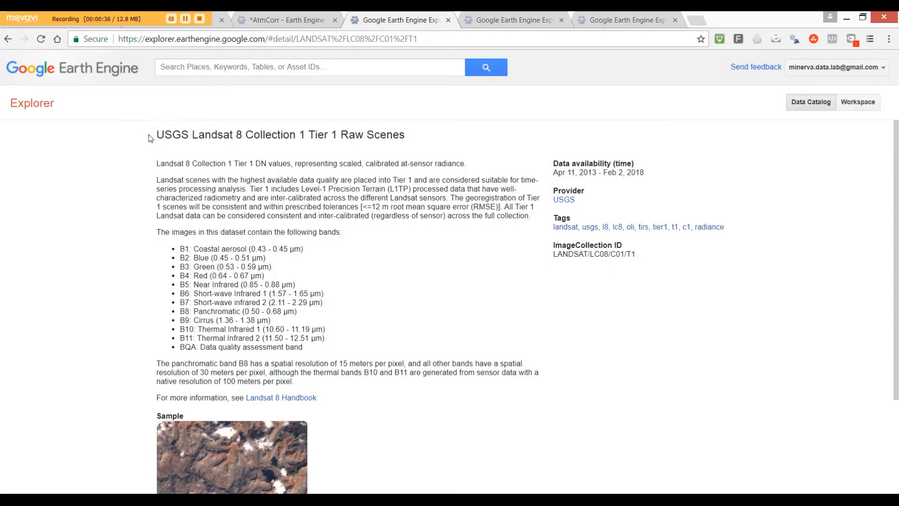
mouse_move(258, 148)
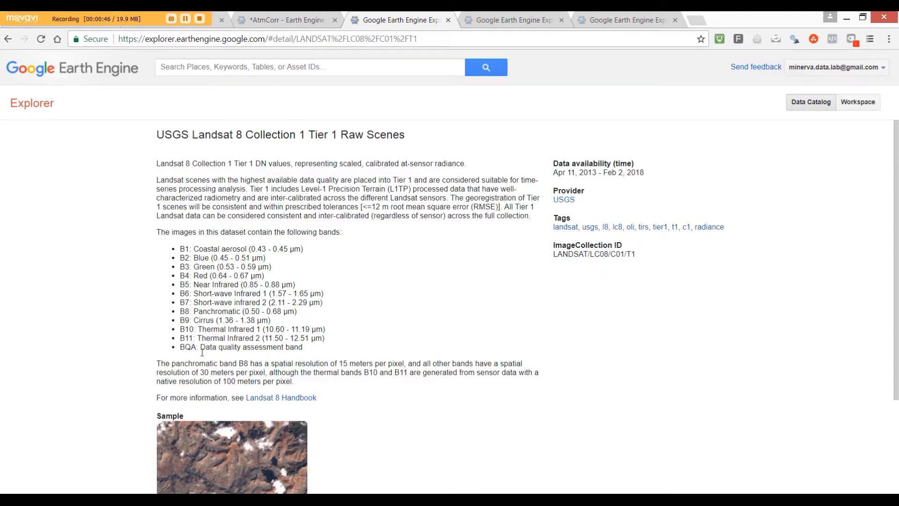
mouse_move(157, 206)
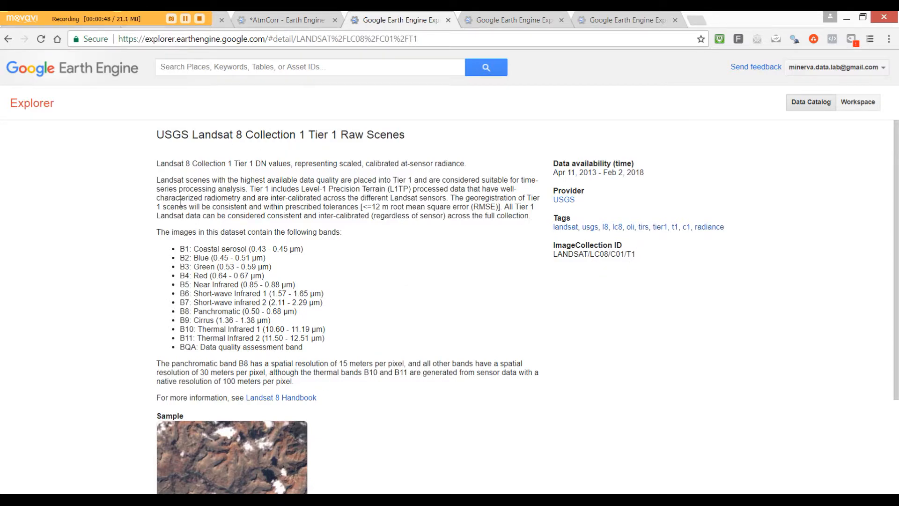
mouse_move(498, 20)
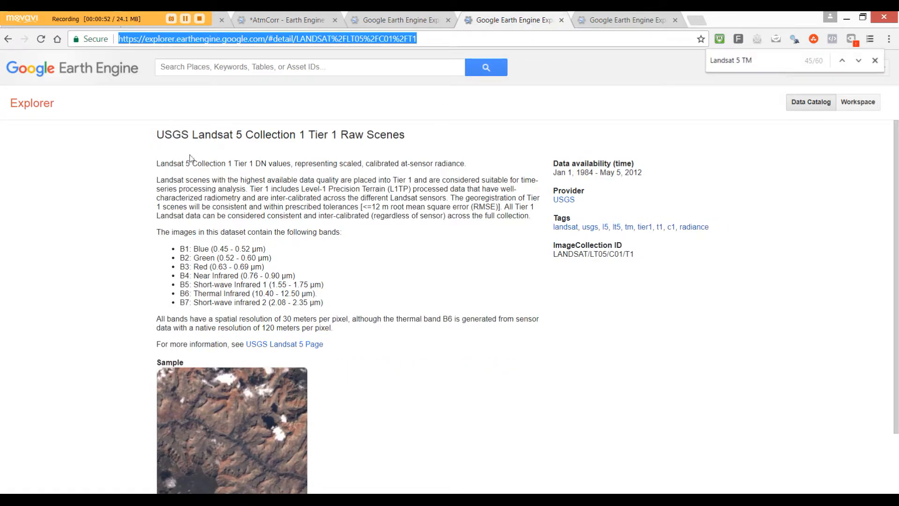
mouse_move(279, 154)
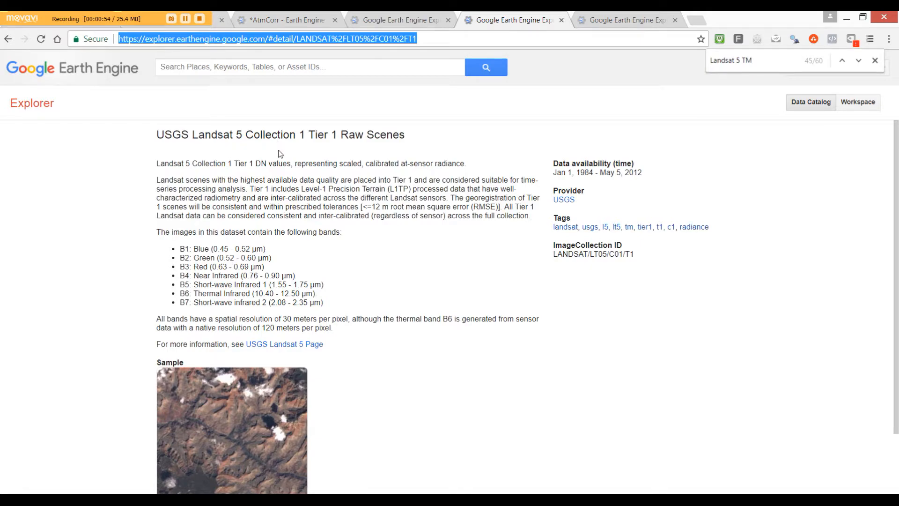
mouse_move(434, 148)
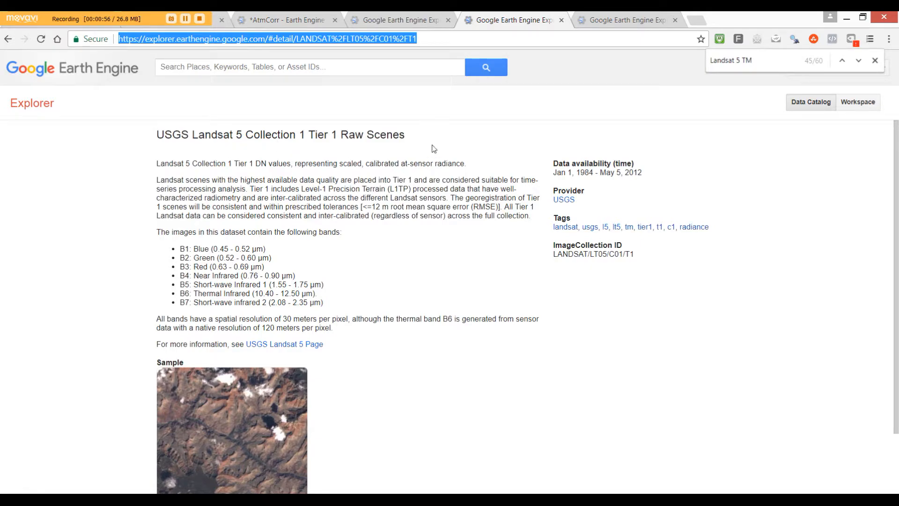
mouse_move(389, 279)
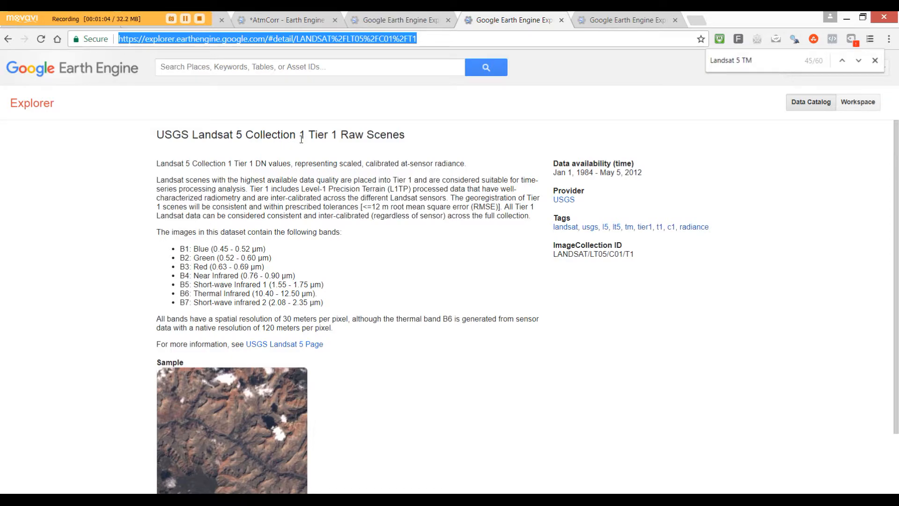
mouse_move(380, 163)
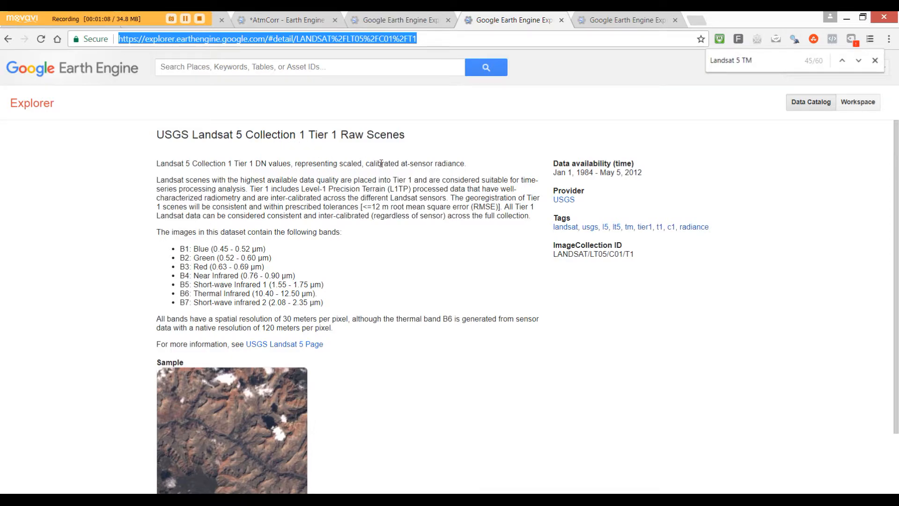
mouse_move(614, 265)
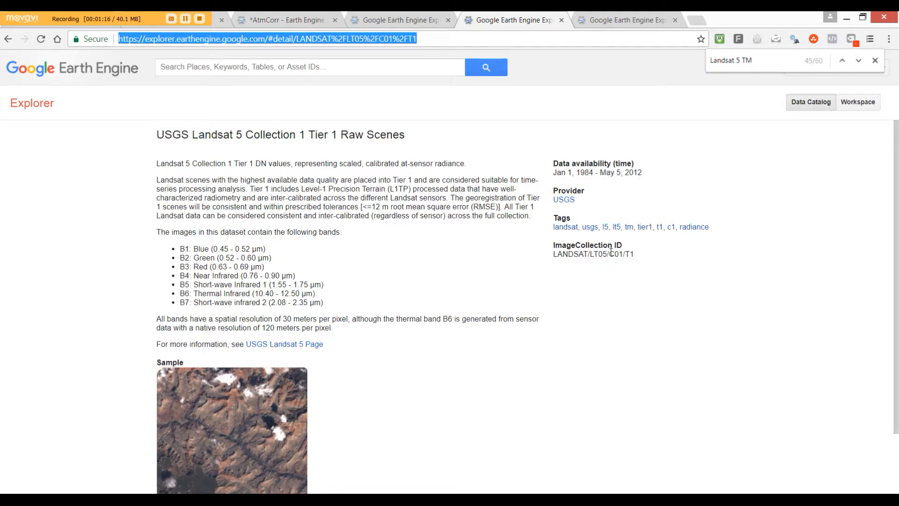
mouse_move(637, 265)
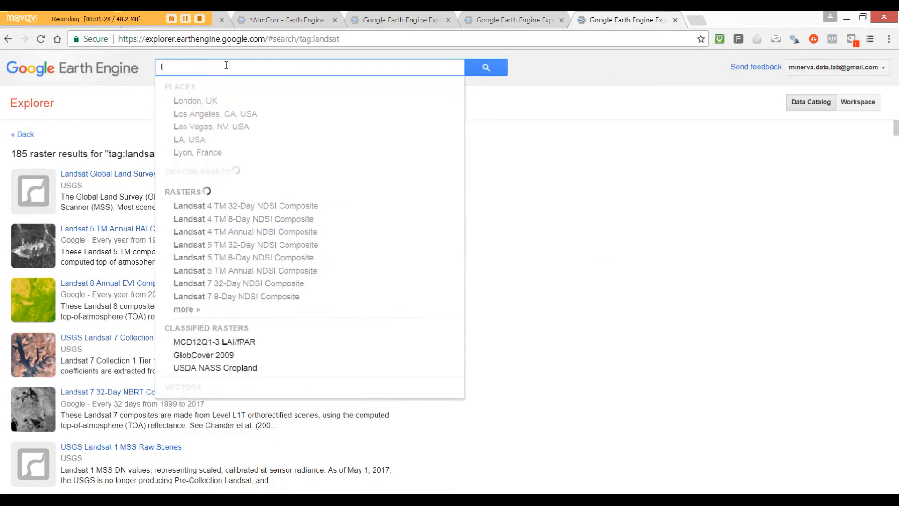
Search the Explorer for 'landsat tm' and open USGS Landsat 4 Collection 1 Tier 1 TOA Reflectance.
text(landsa)
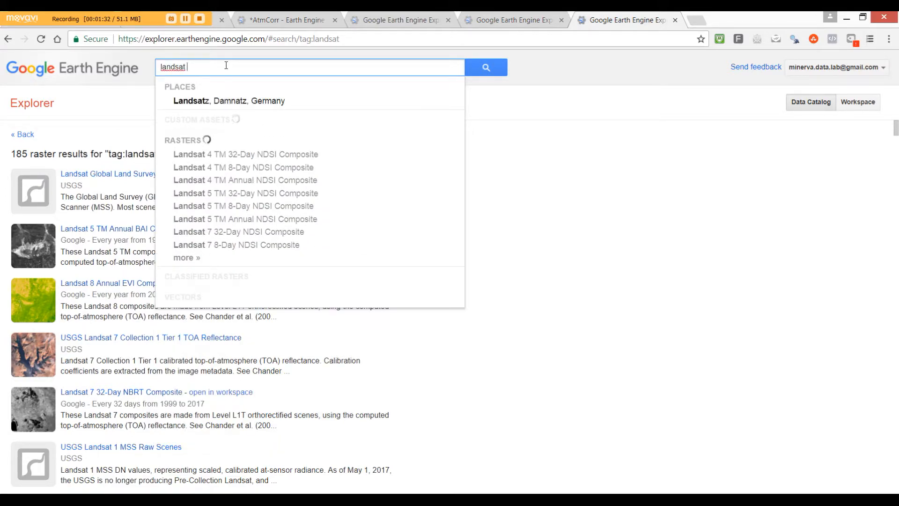
text(tm)
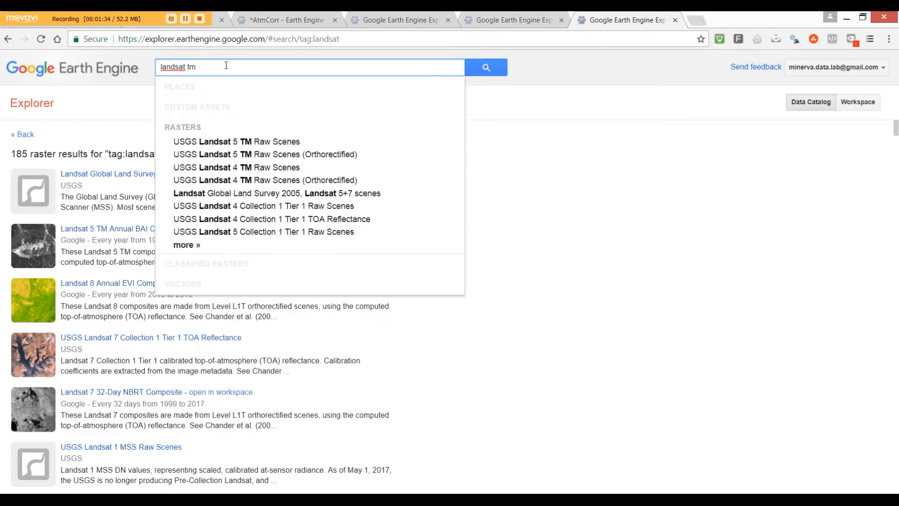
mouse_move(266, 169)
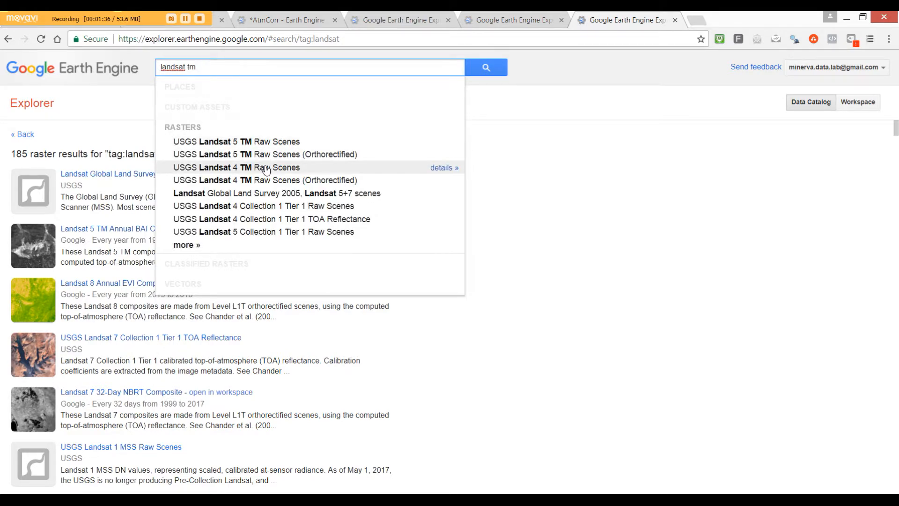
mouse_move(204, 212)
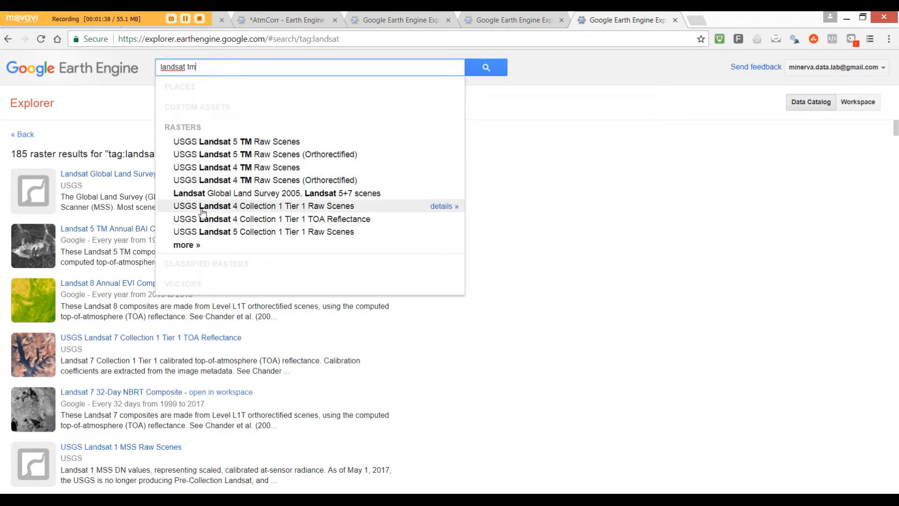
mouse_move(189, 238)
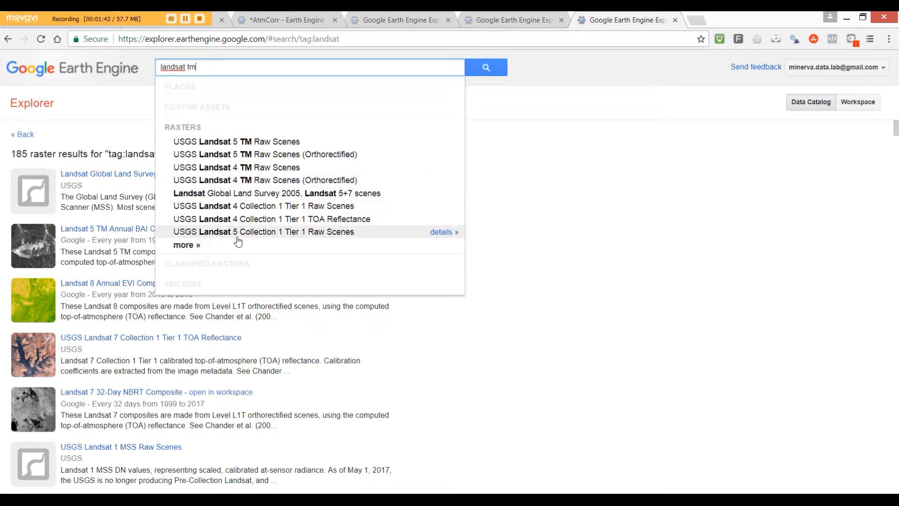
mouse_move(315, 172)
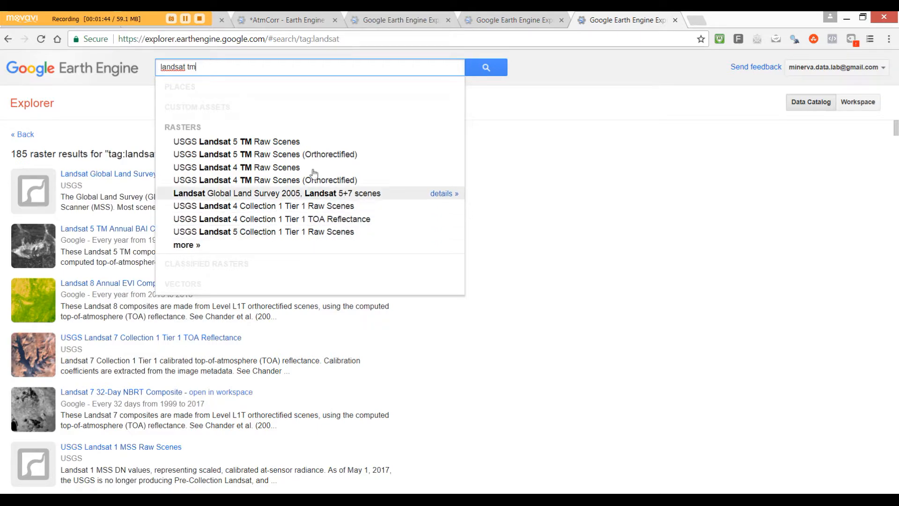
mouse_move(173, 39)
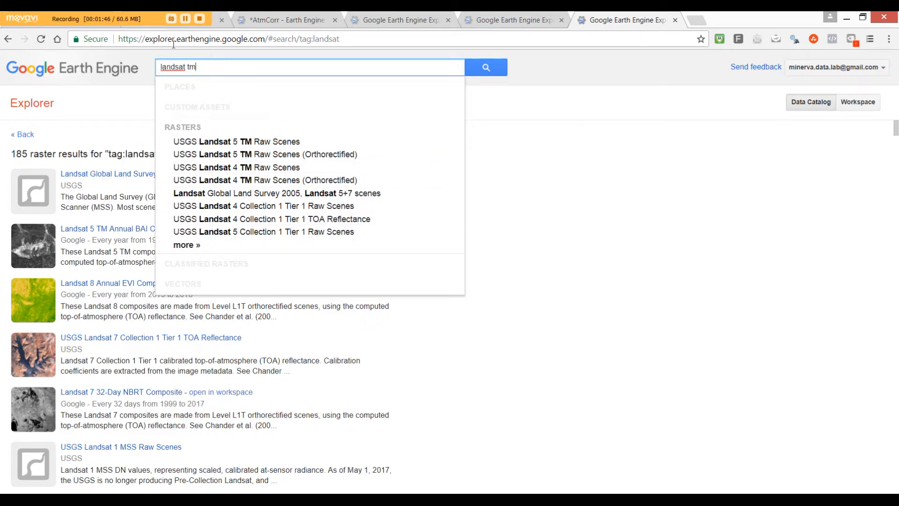
mouse_move(227, 234)
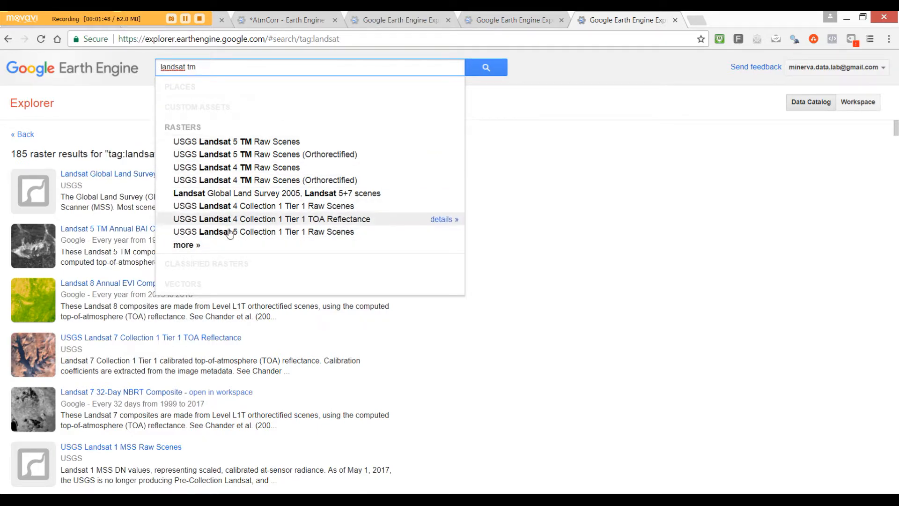
mouse_move(282, 255)
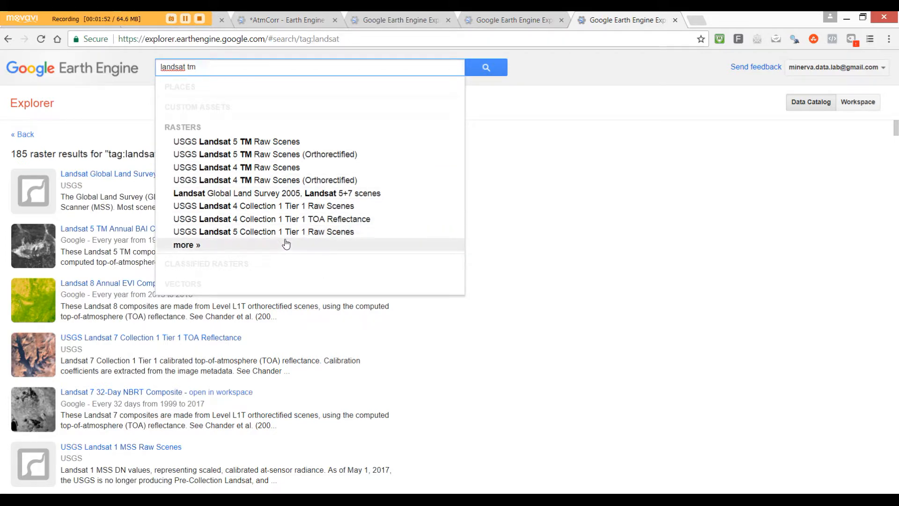
mouse_move(317, 240)
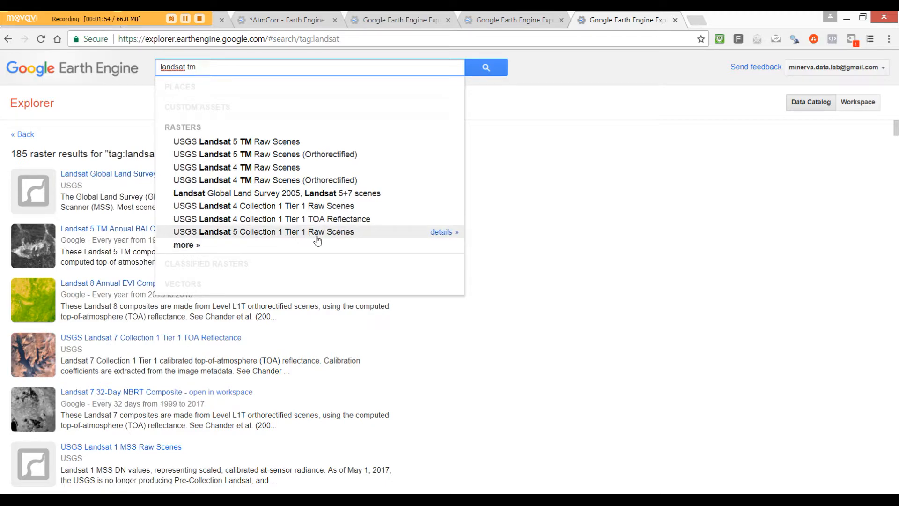
mouse_move(341, 225)
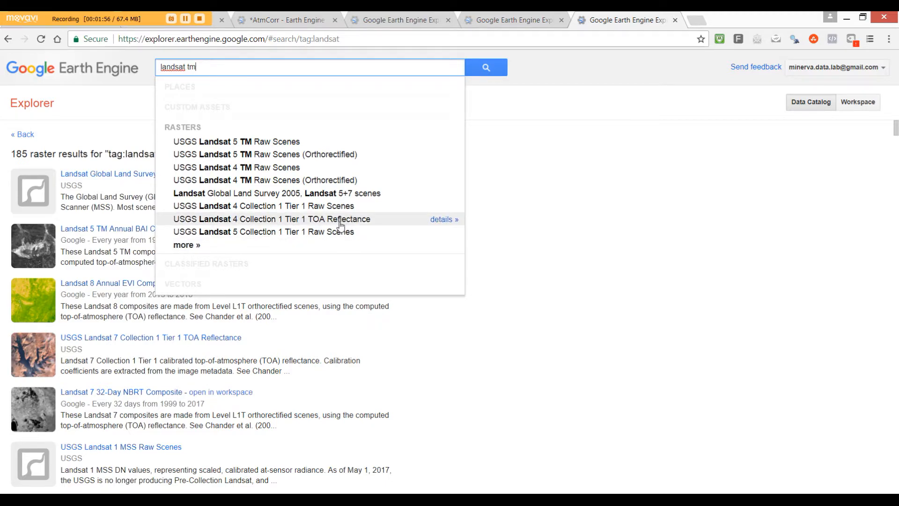
click(290, 219)
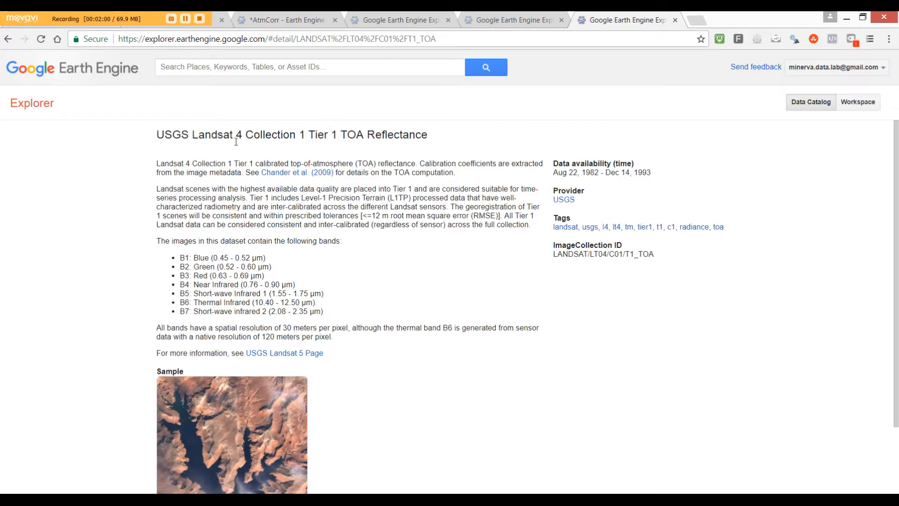
mouse_move(306, 163)
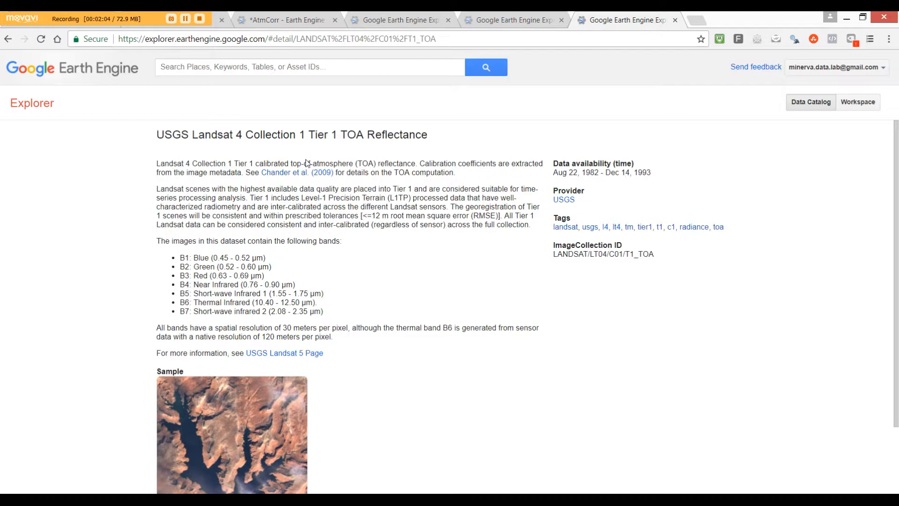
mouse_move(441, 180)
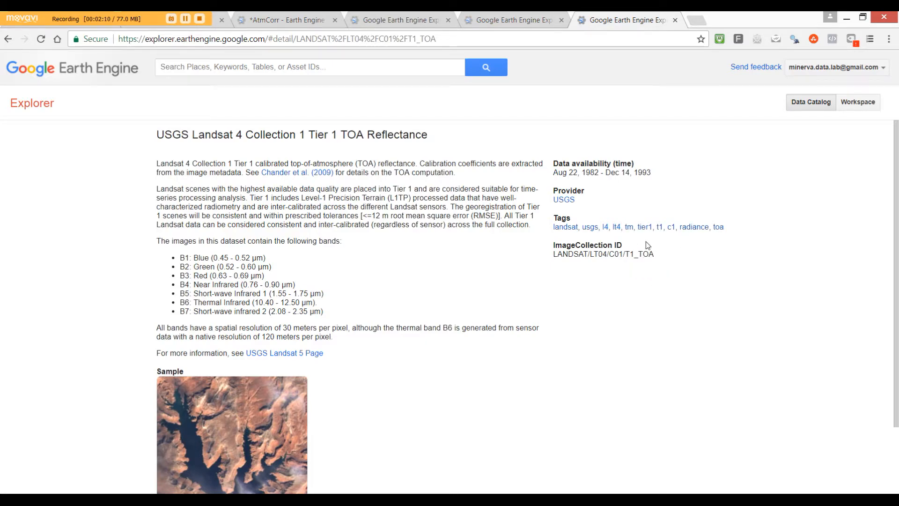
mouse_move(553, 287)
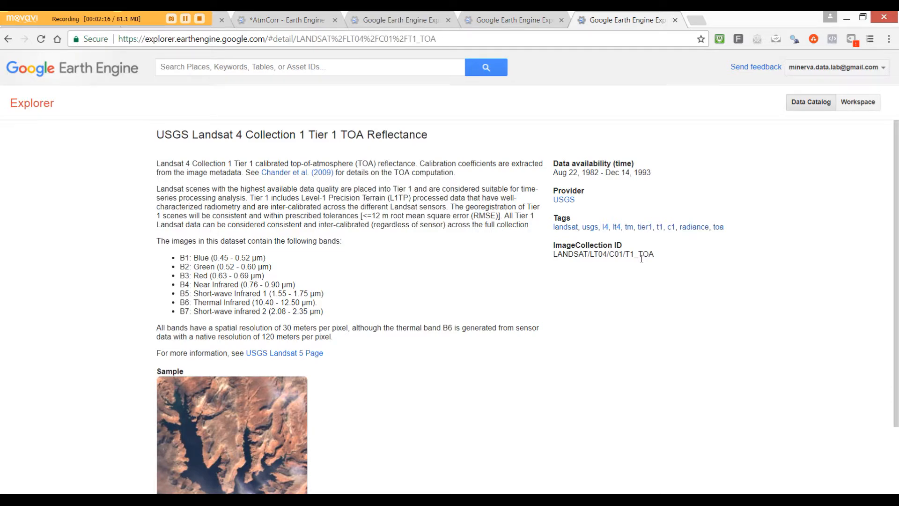
mouse_move(661, 249)
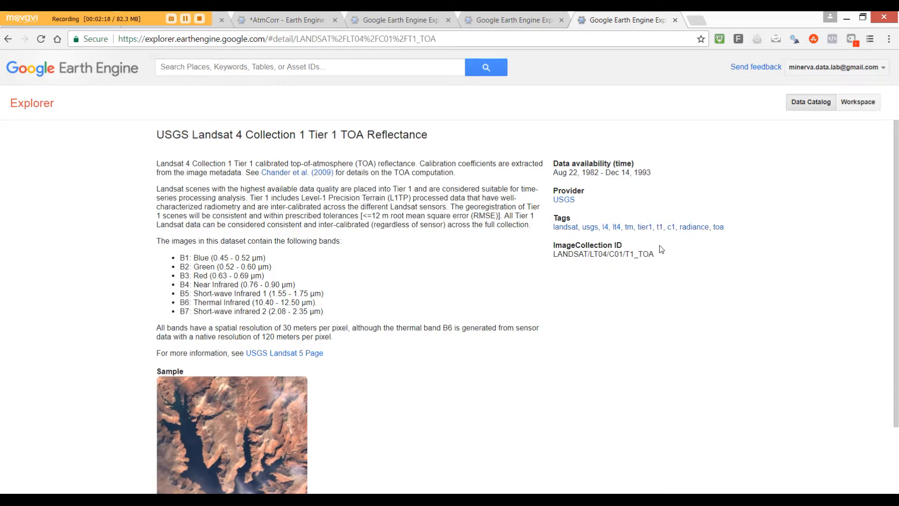
mouse_move(653, 281)
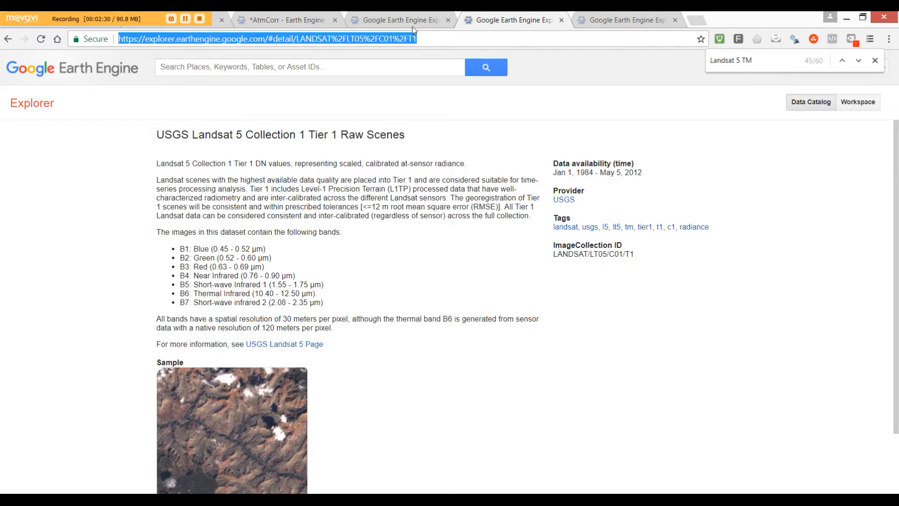
Return to the AtmCorr script in the Code Editor tab.
click(284, 21)
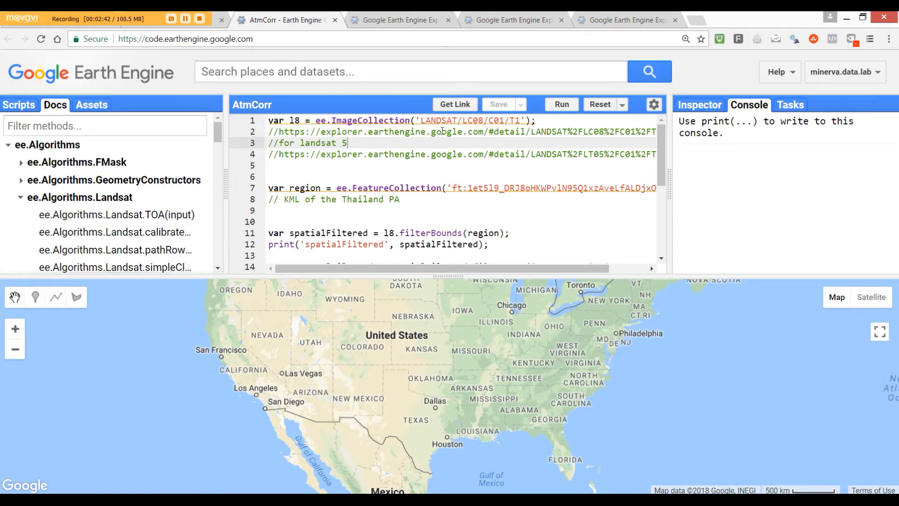
mouse_move(503, 135)
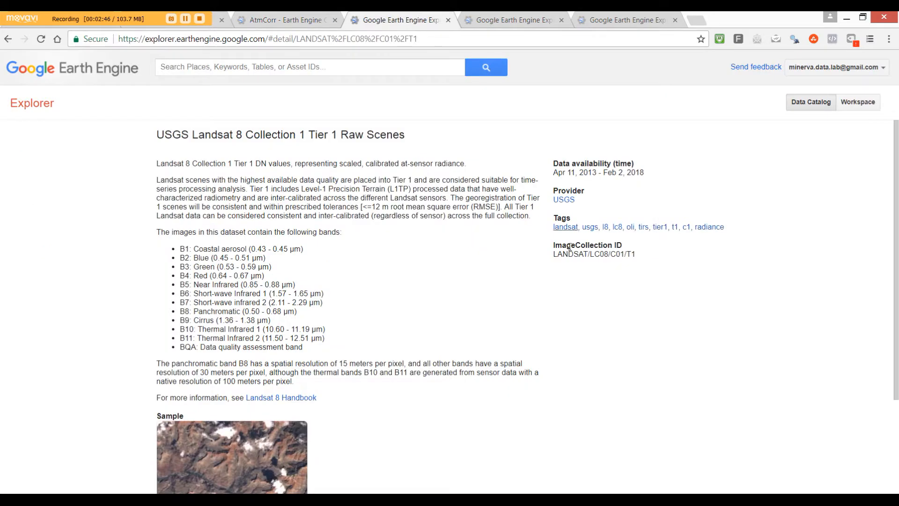
click(284, 20)
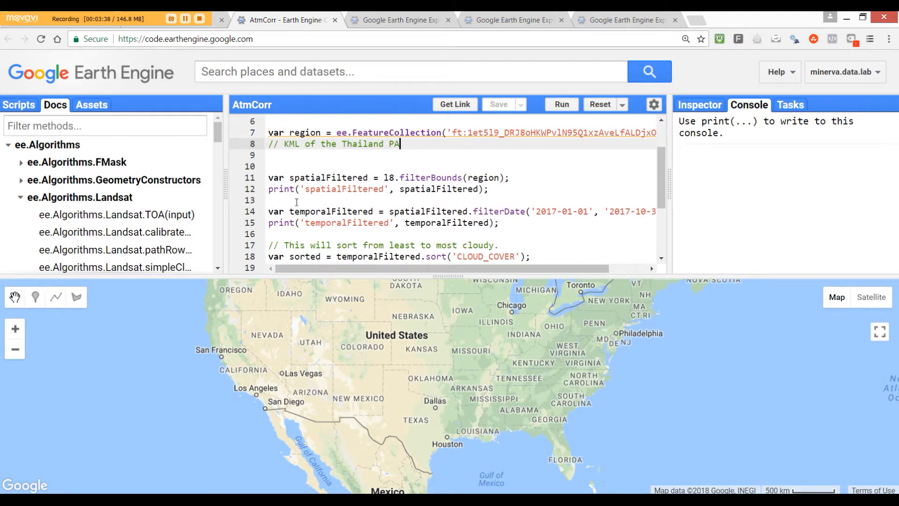
scroll(down, 3)
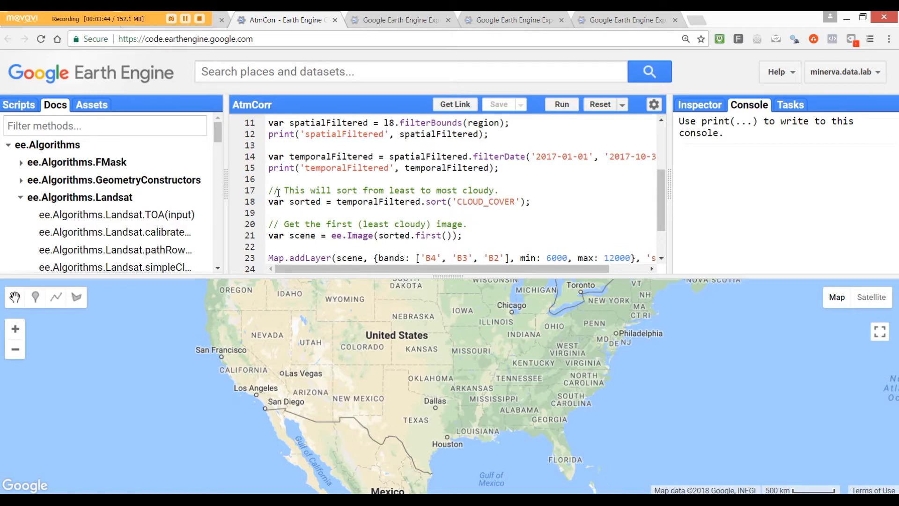
mouse_move(330, 202)
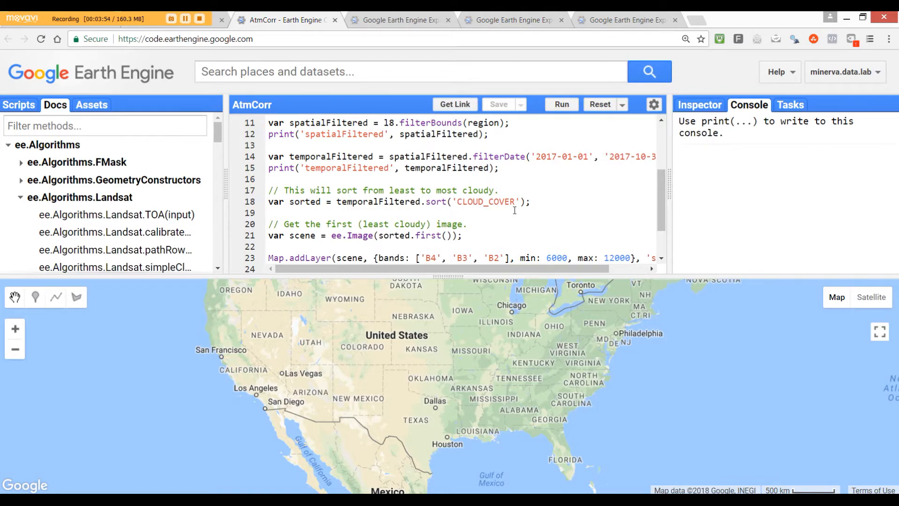
scroll(down, 3)
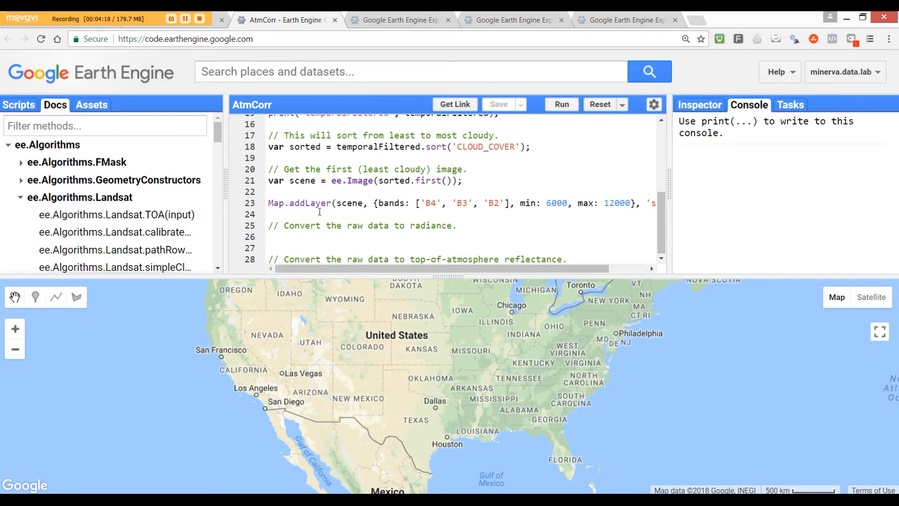
click(452, 203)
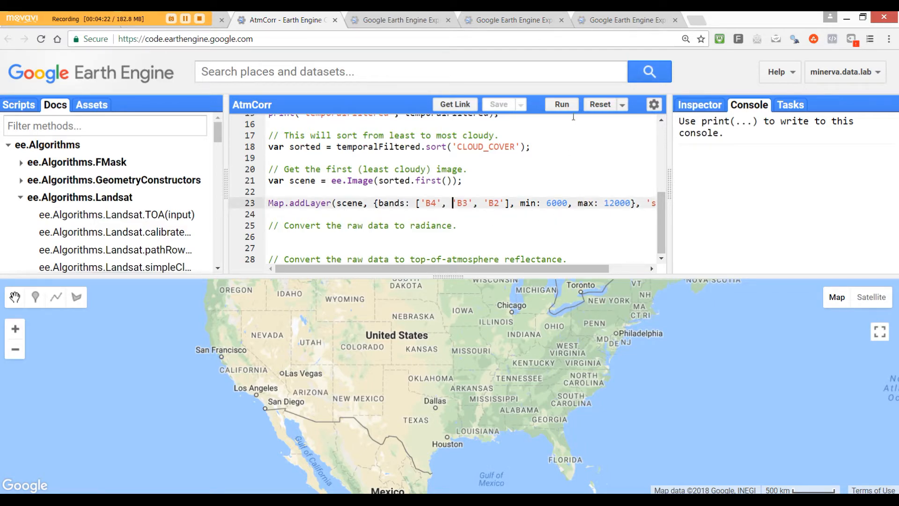
Run the script and navigate the map to the Landsat scene footprint over western Thailand.
click(561, 104)
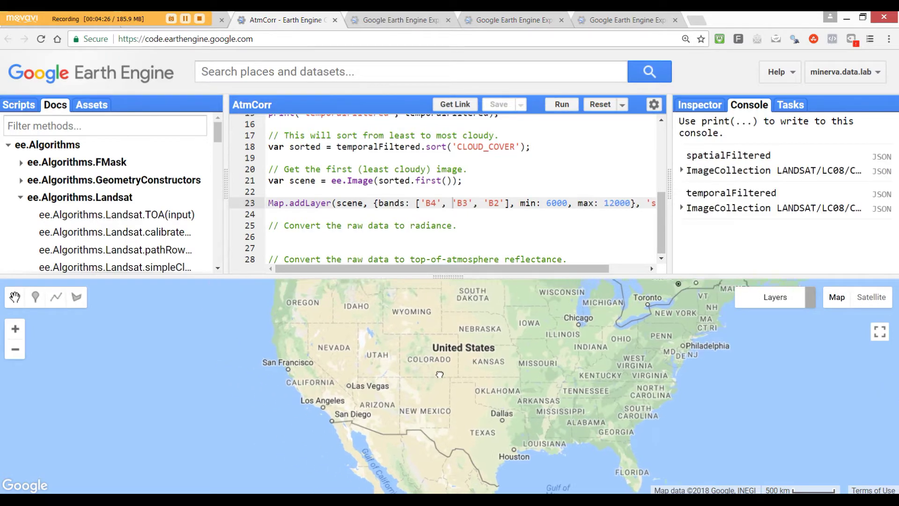
drag(440, 375, 382, 380)
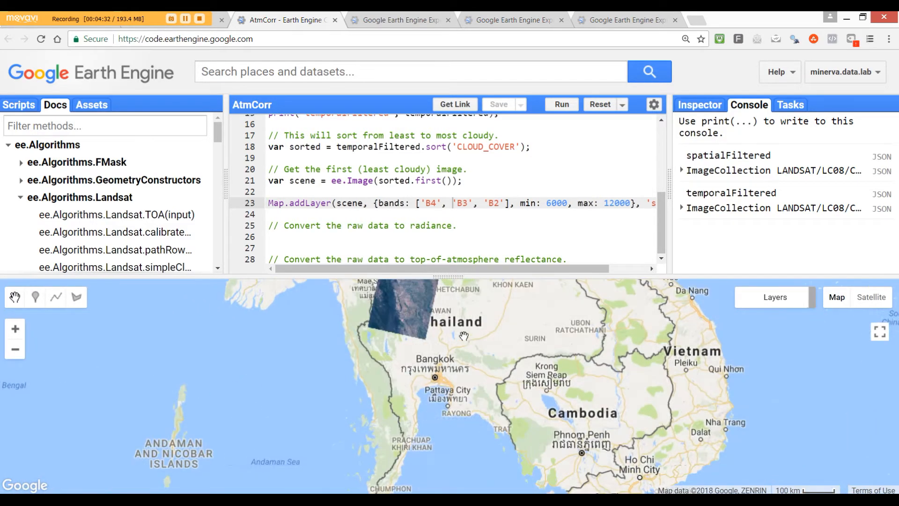
drag(464, 337, 429, 460)
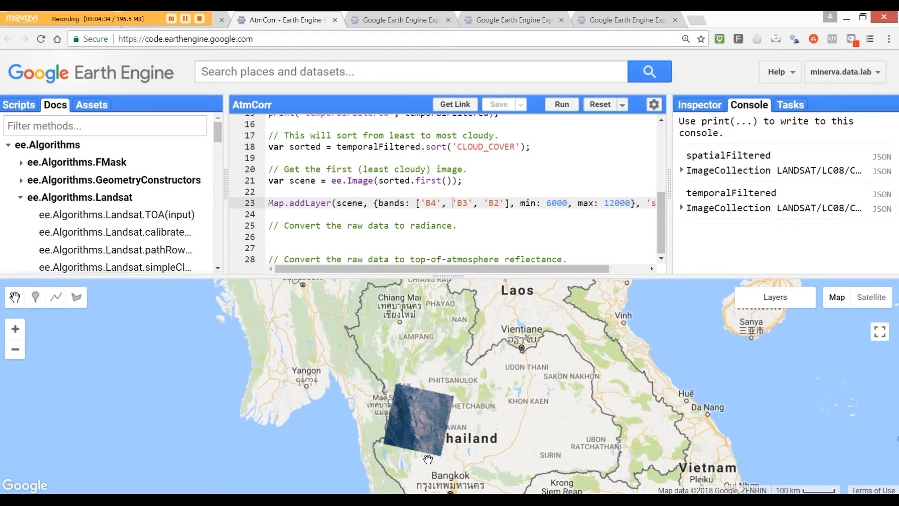
mouse_move(414, 455)
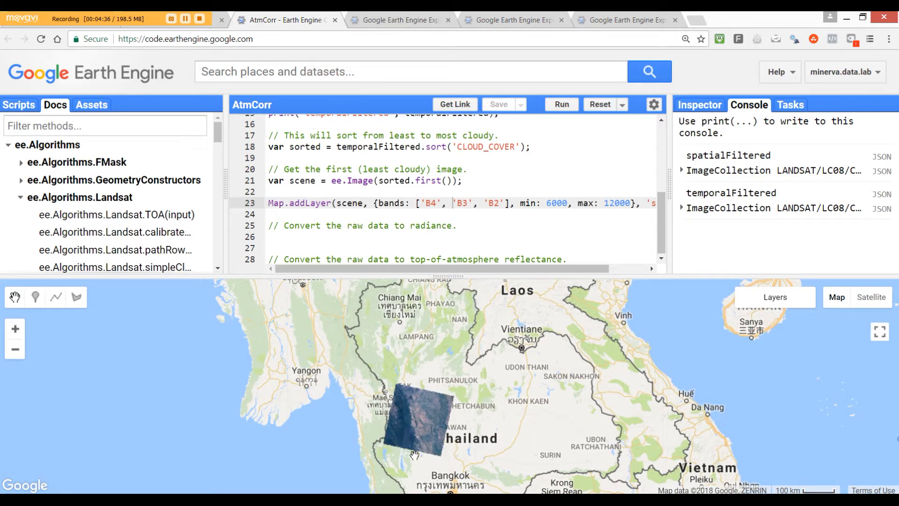
mouse_move(430, 462)
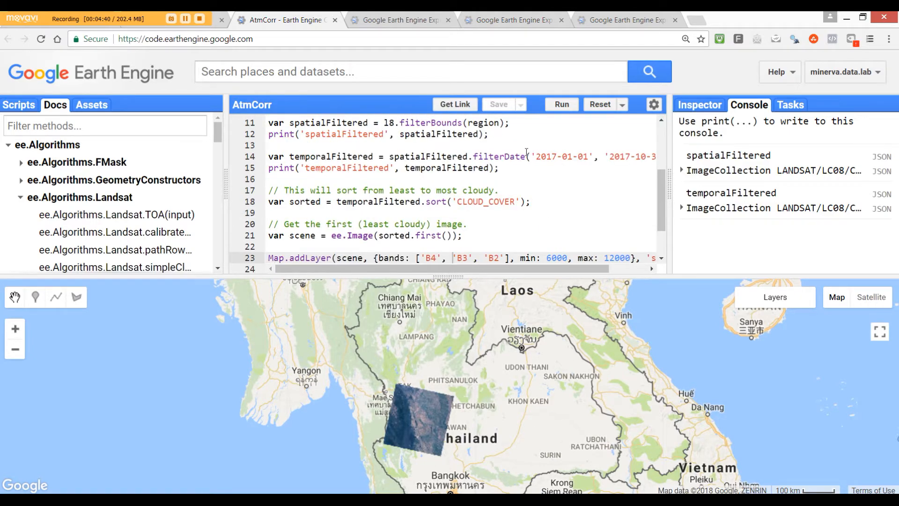
mouse_move(534, 391)
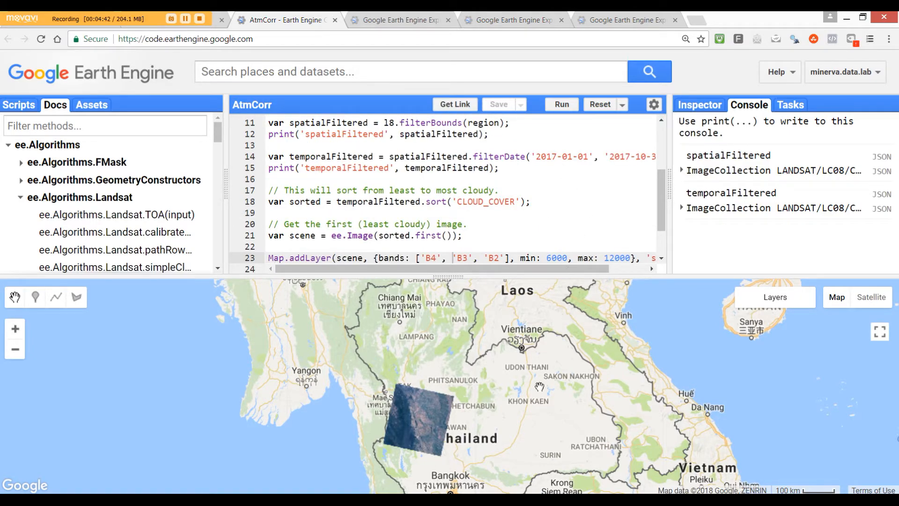
scroll(down, 3)
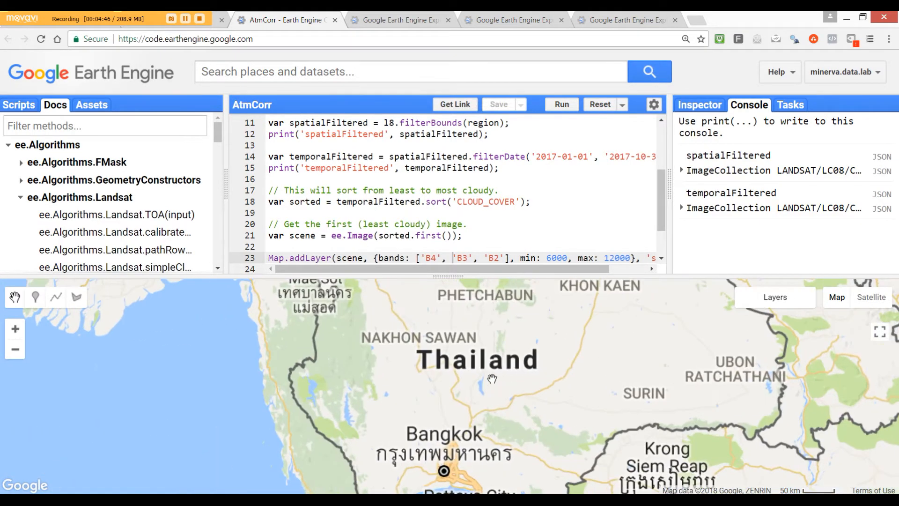
click(561, 104)
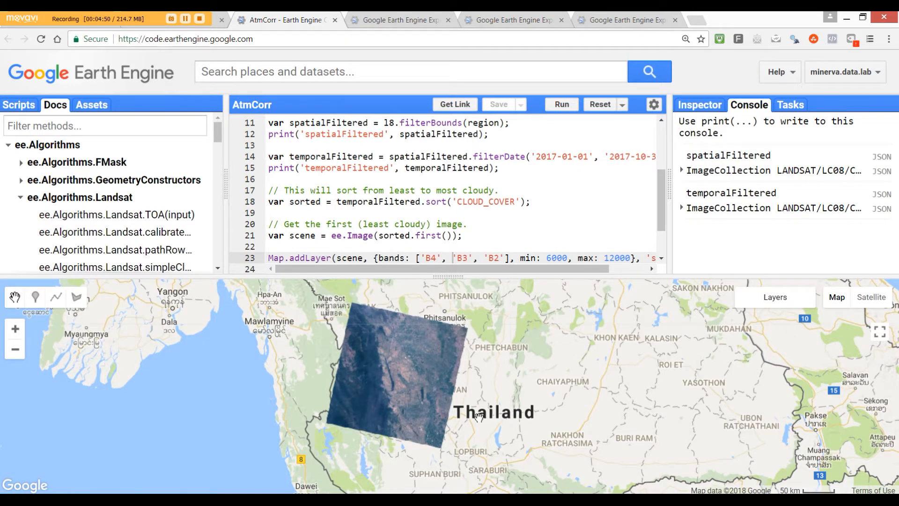
scroll(down, 3)
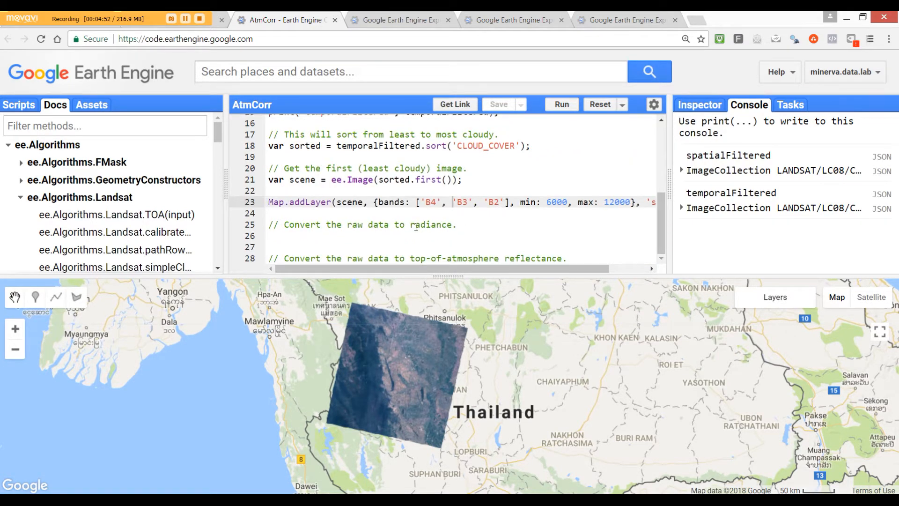
mouse_move(13, 225)
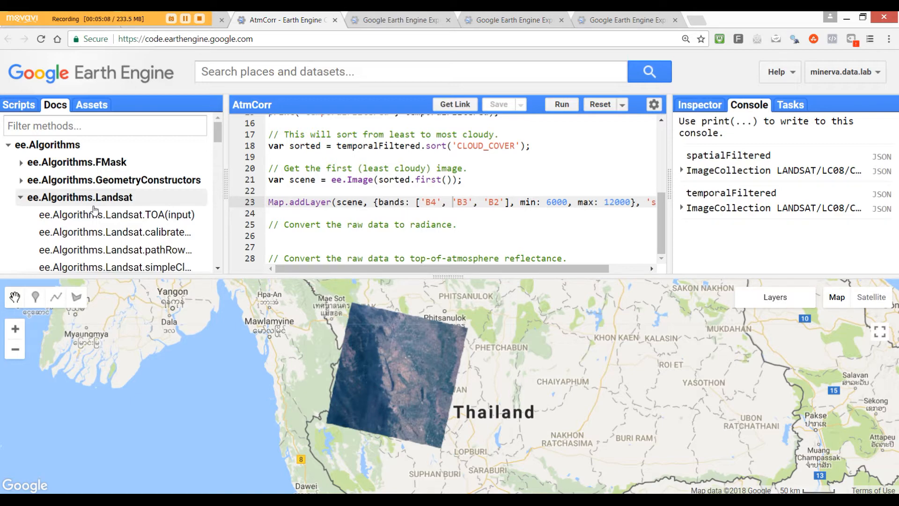
mouse_move(34, 197)
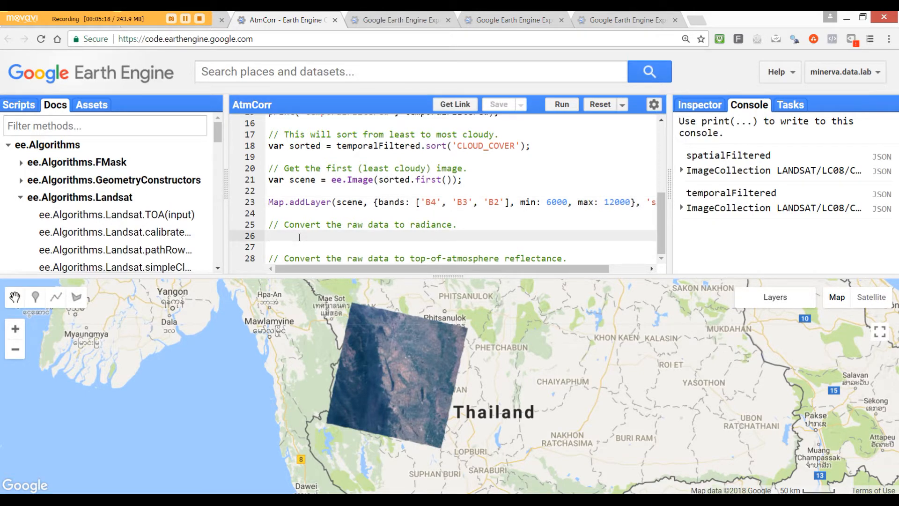
Write var radiance = ee.Algorithms.Landsat.calibratedRadiance(scene); on line 26.
text(v)
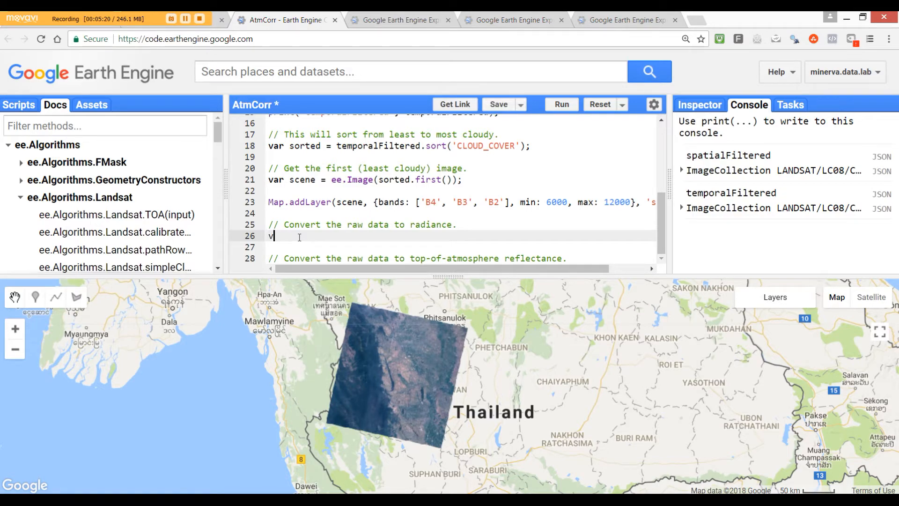
text(ar)
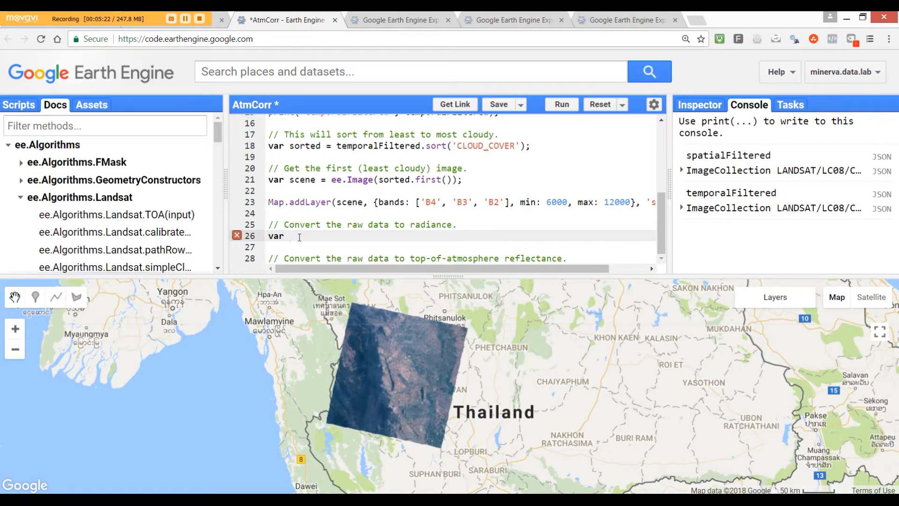
text(radia)
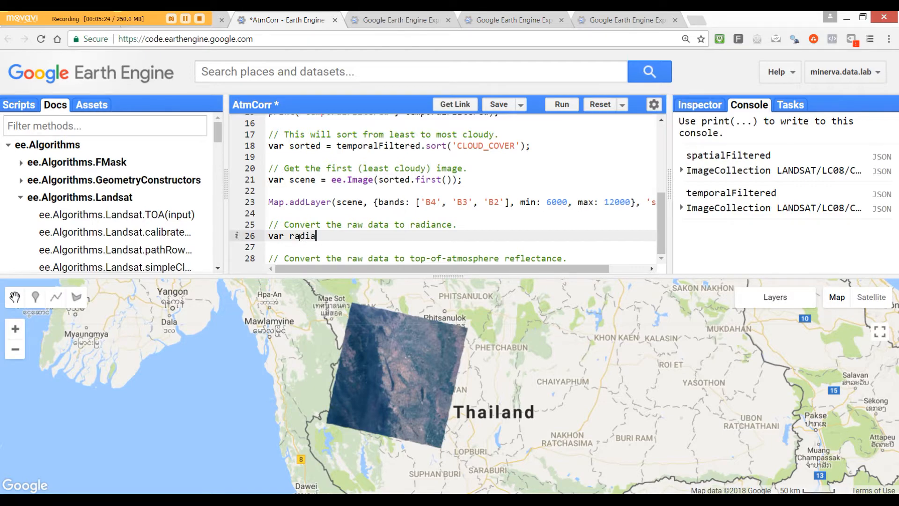
text(nce)
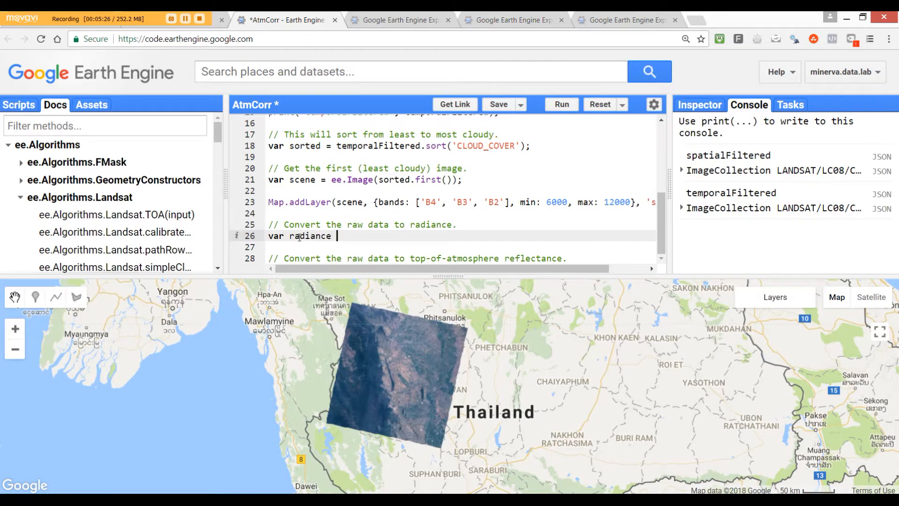
text(= e)
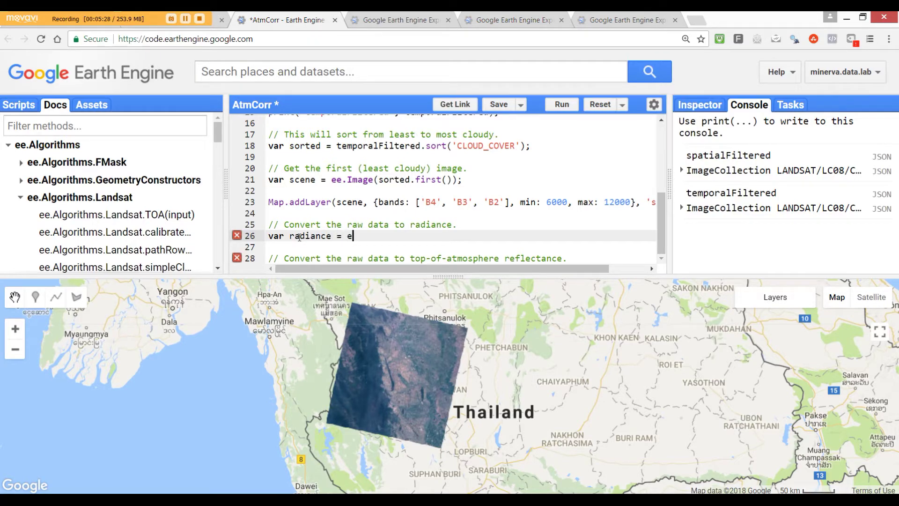
text(e.)
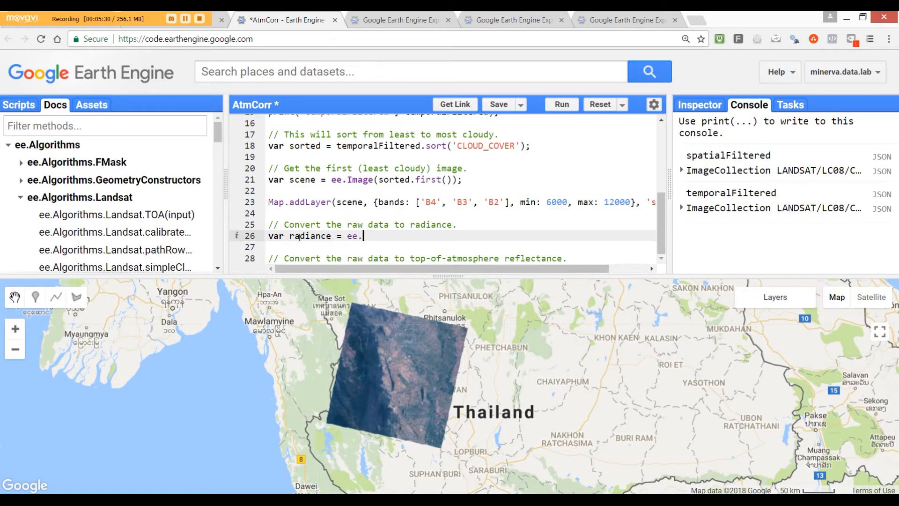
text(Alg)
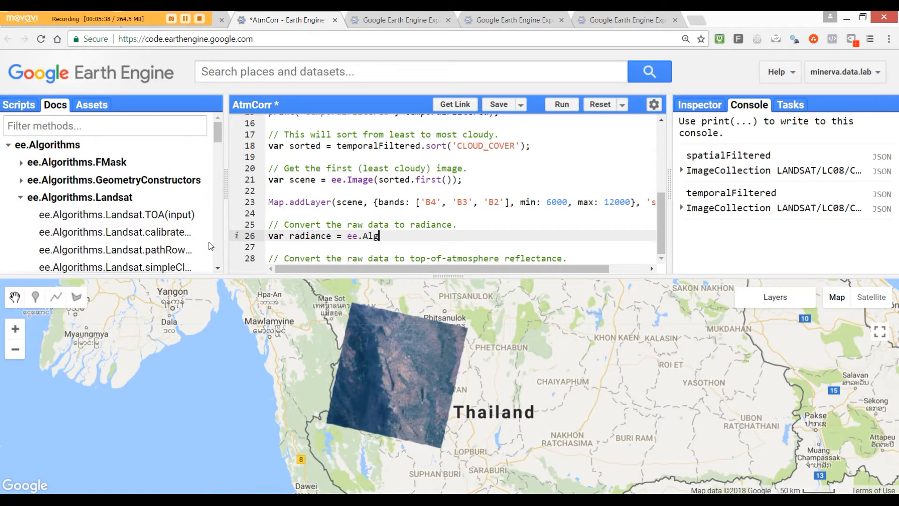
text(ori)
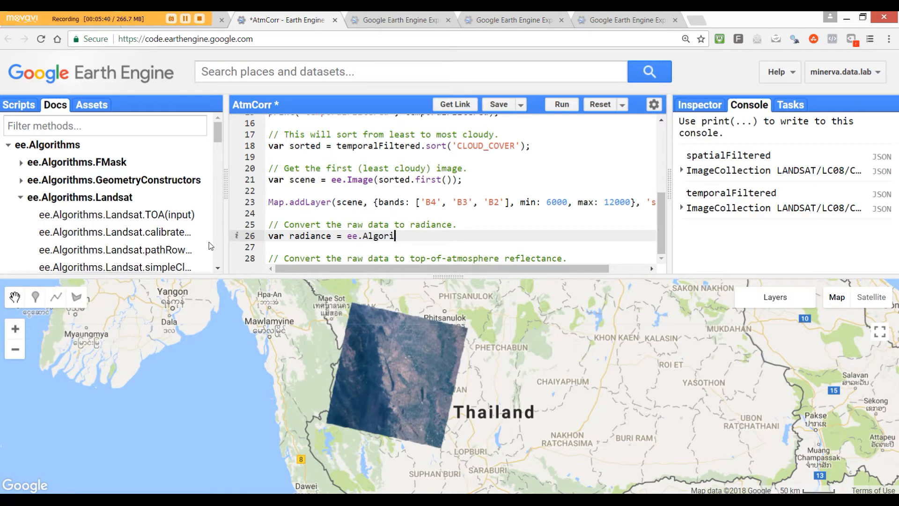
text(thm)
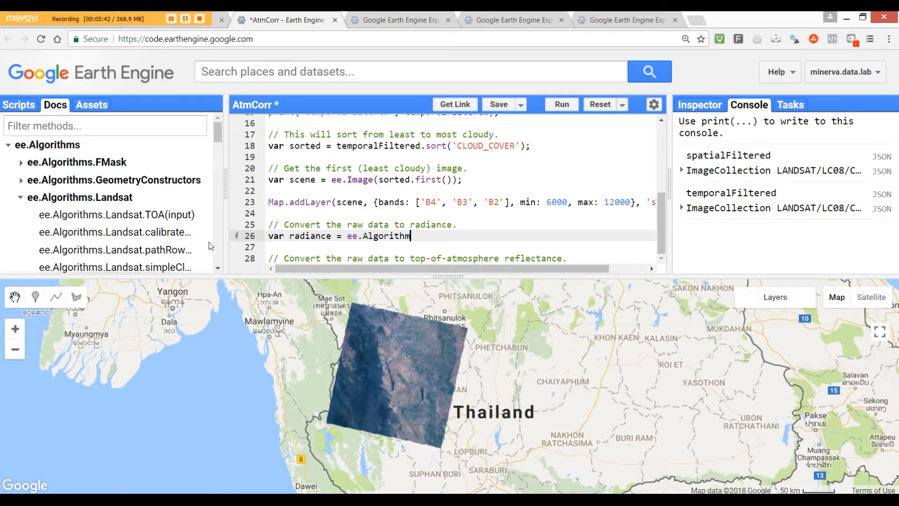
text(s.L)
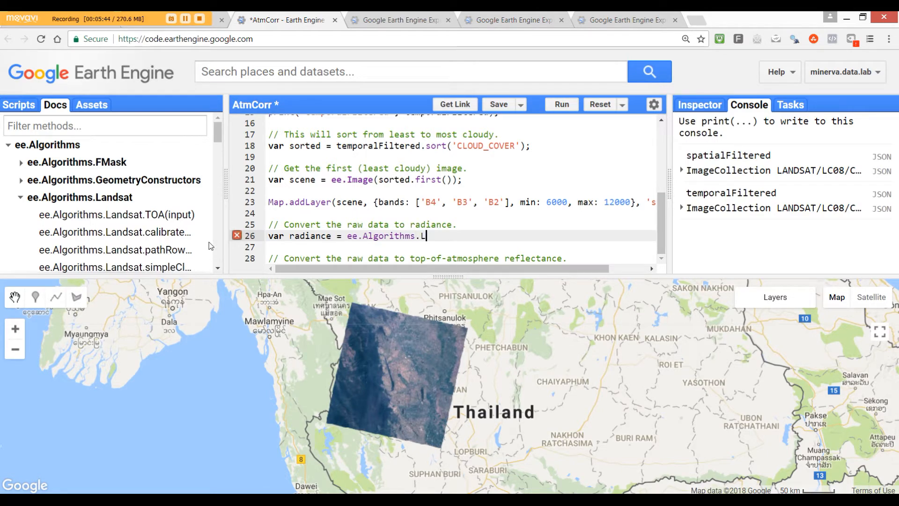
text(an)
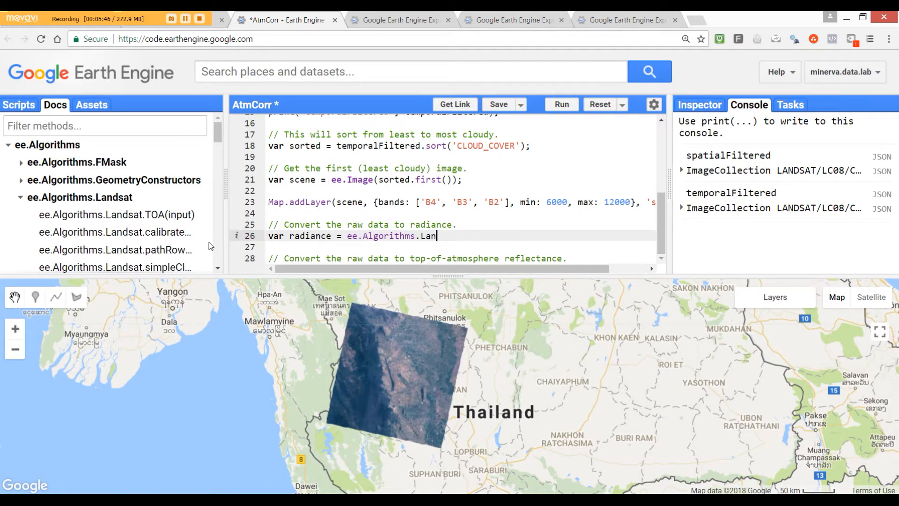
text(dsat.)
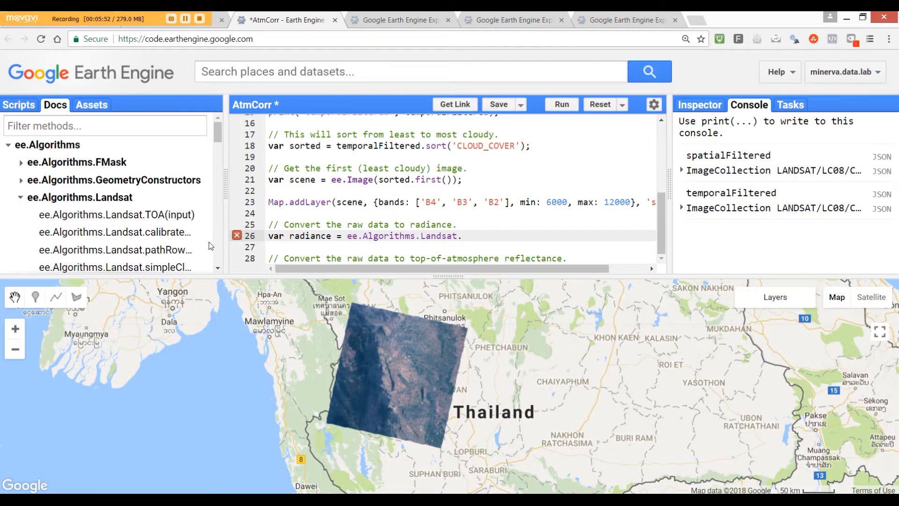
text(cal)
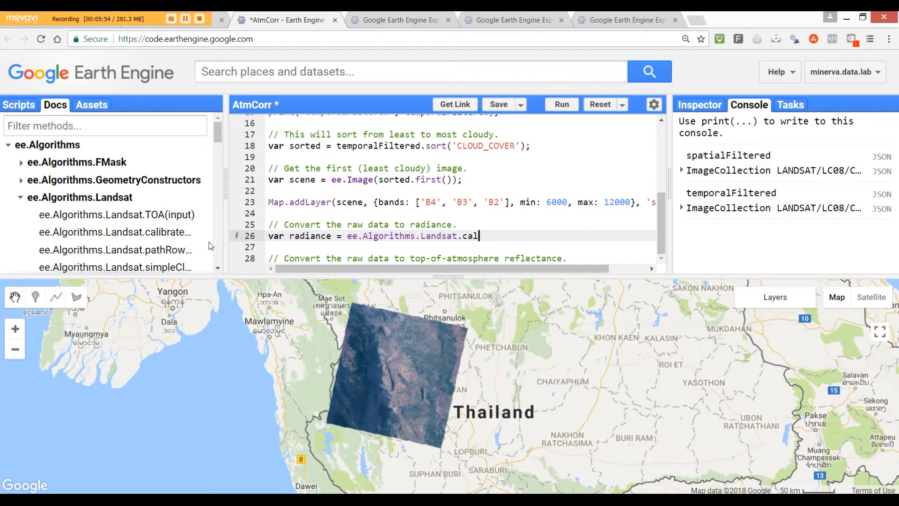
text(br)
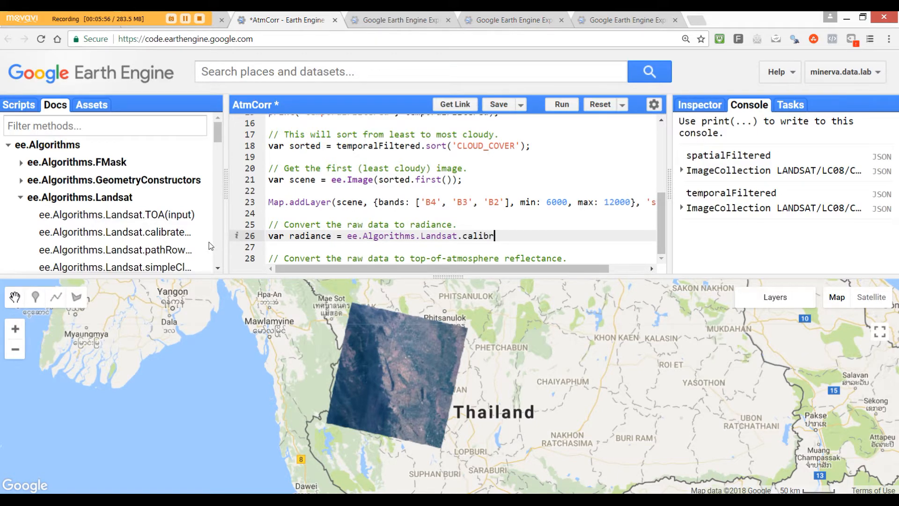
text(ated)
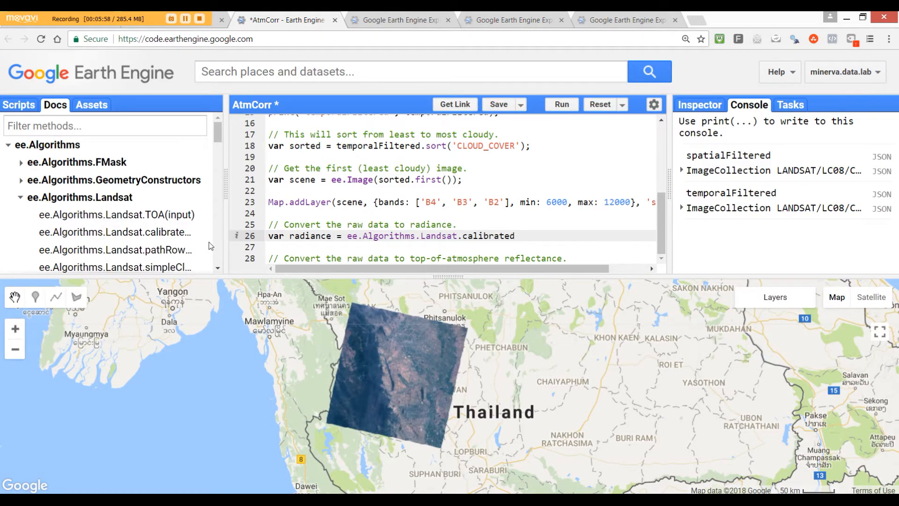
text(Ra)
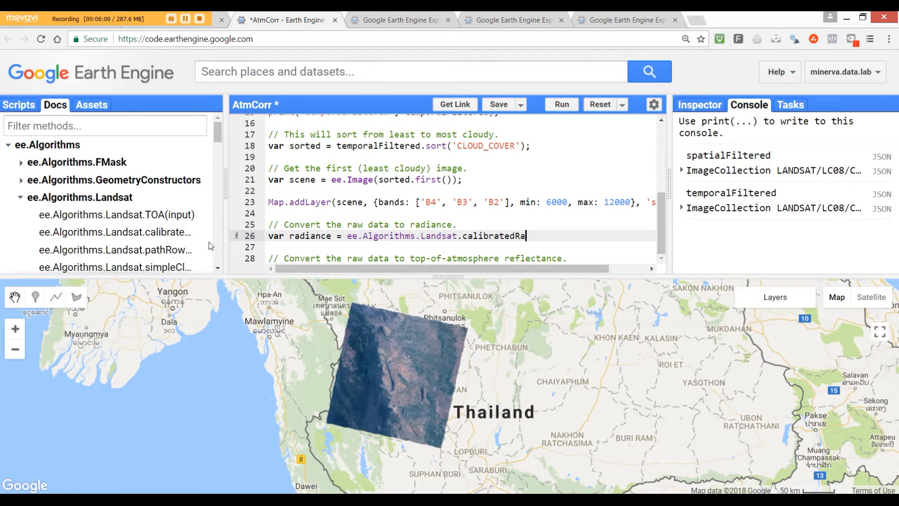
text(dian)
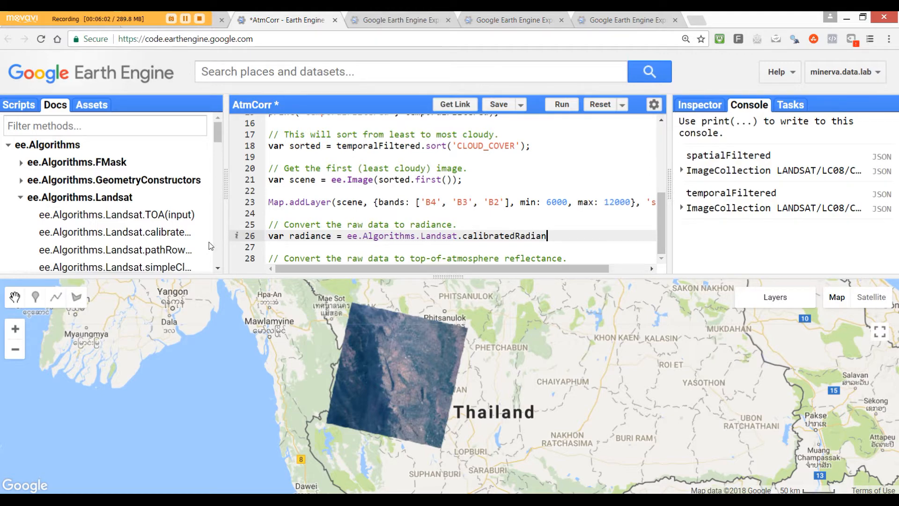
text(ce)
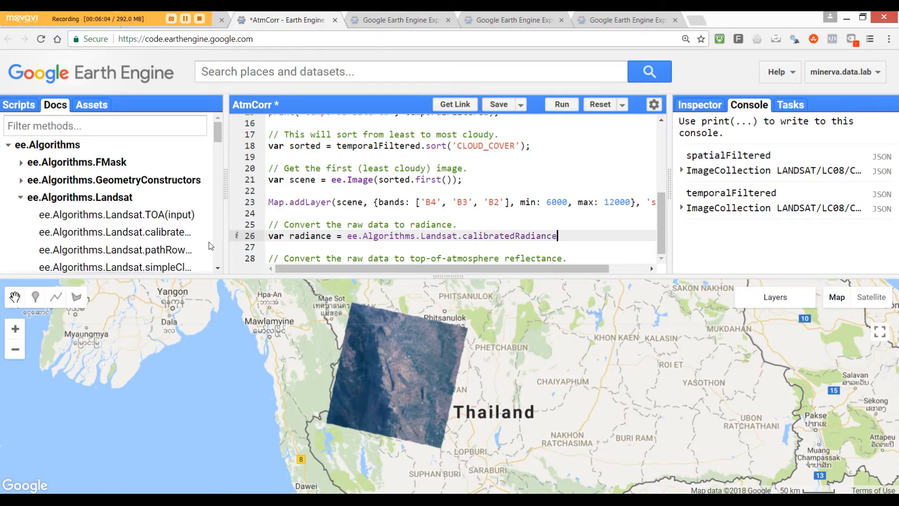
text((sce)
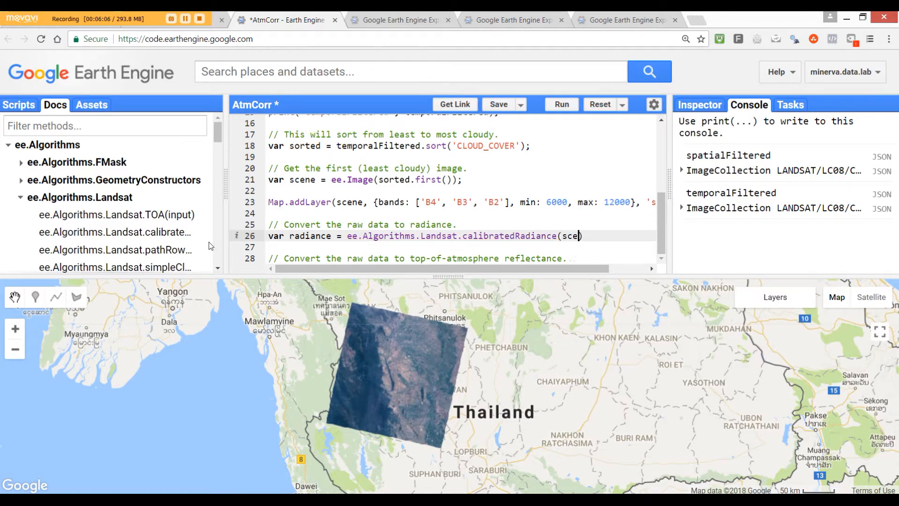
text(ne))
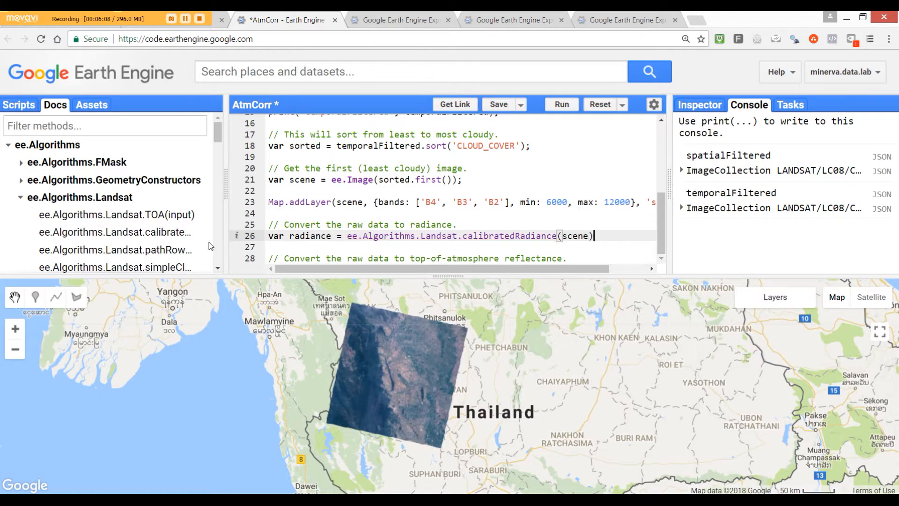
text(;)
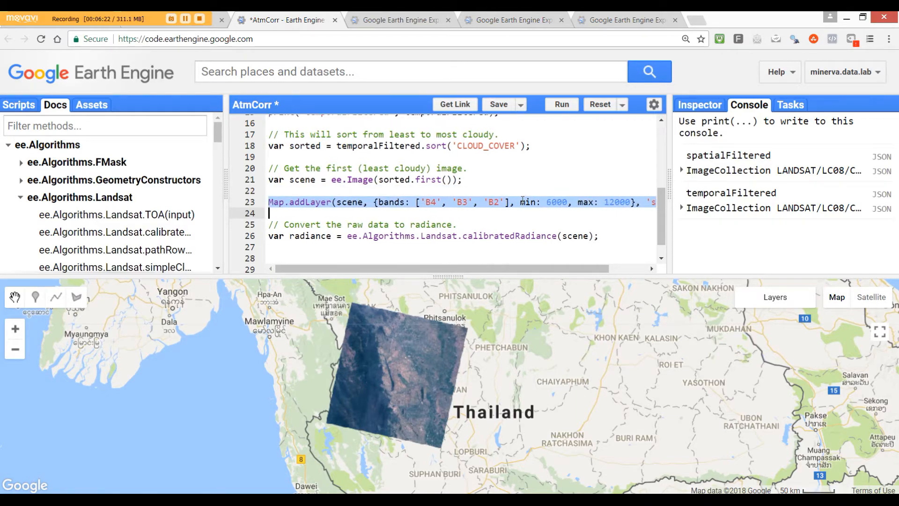
Duplicate the scene Map.addLayer line below and point it at the radiance image.
right_click(523, 202)
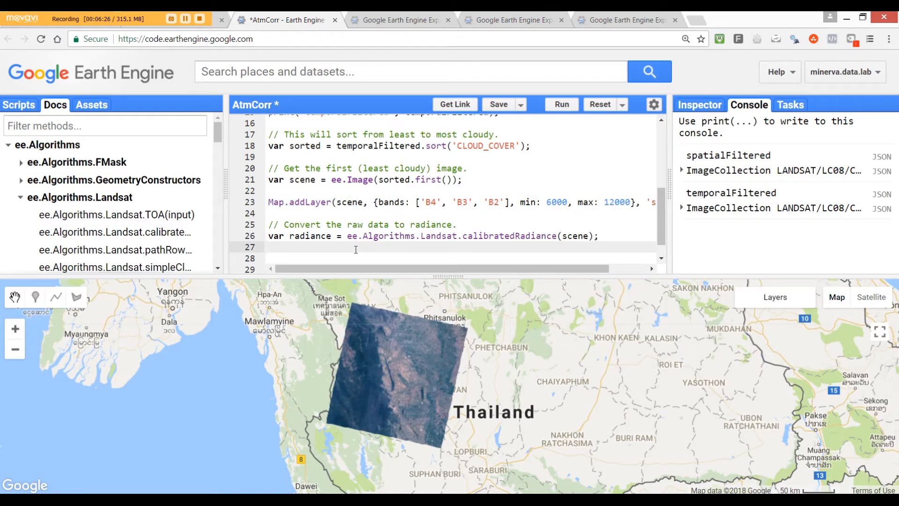
text(Map.addLayer(scene, {bands: ['B4', 'B3', 'B2'], min: 6000, max: 12000}, 's)
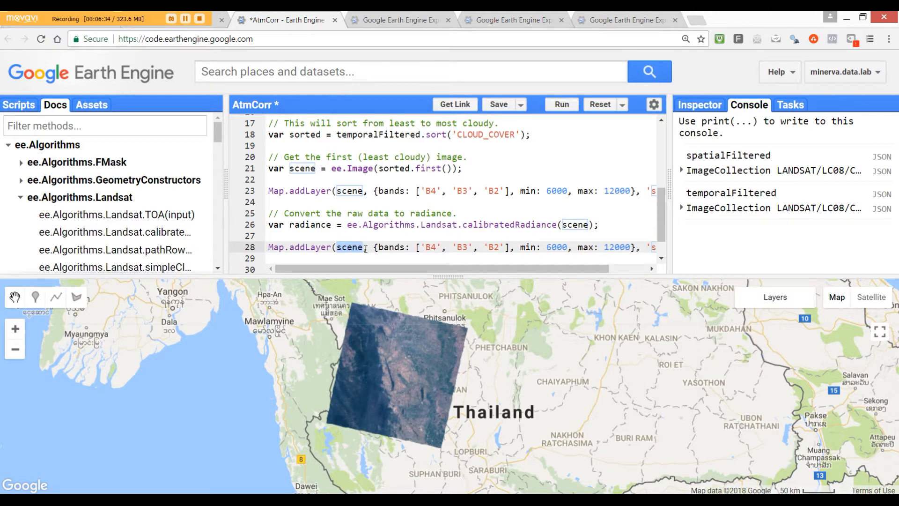
text(radiance)
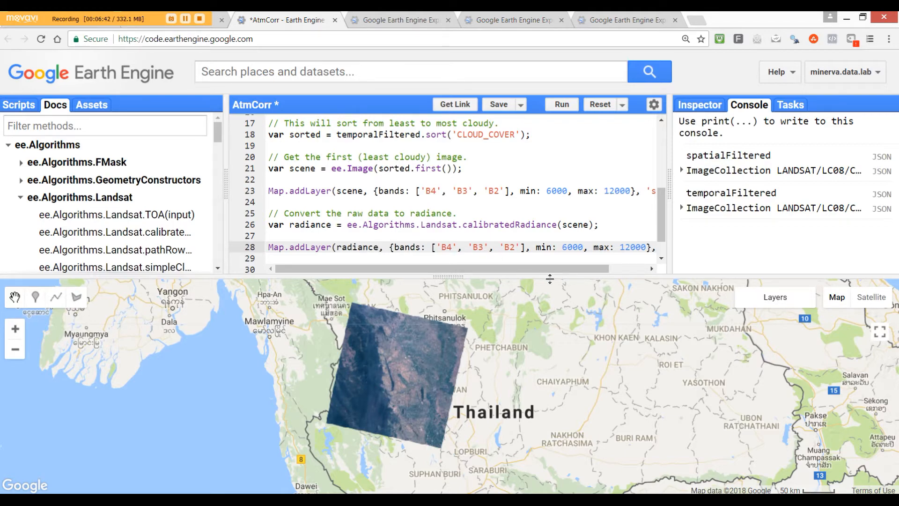
mouse_move(627, 269)
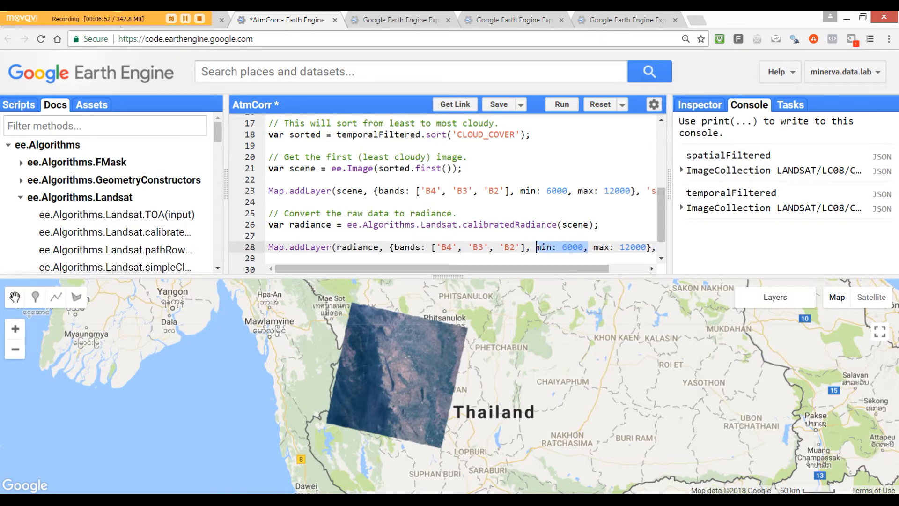
Drop the min value, set max to 90 and name the layer 'radiance'.
key(Delete)
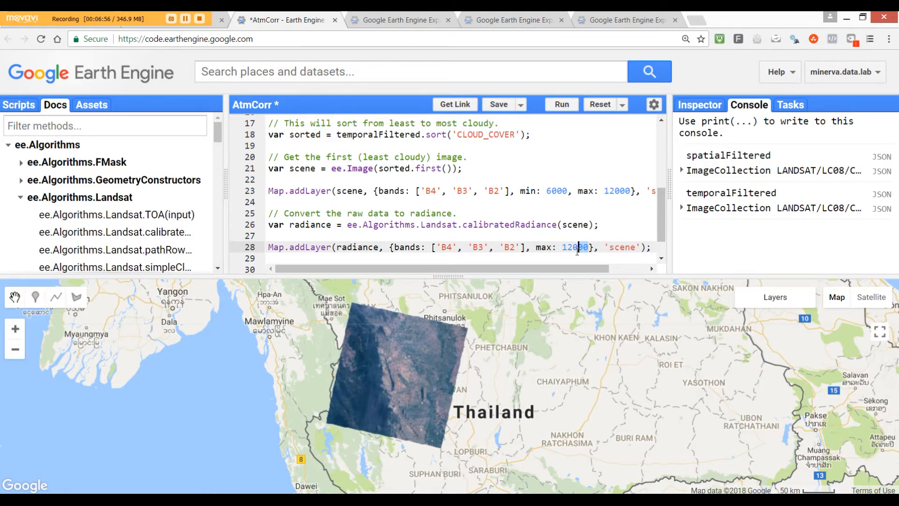
double_click(576, 247)
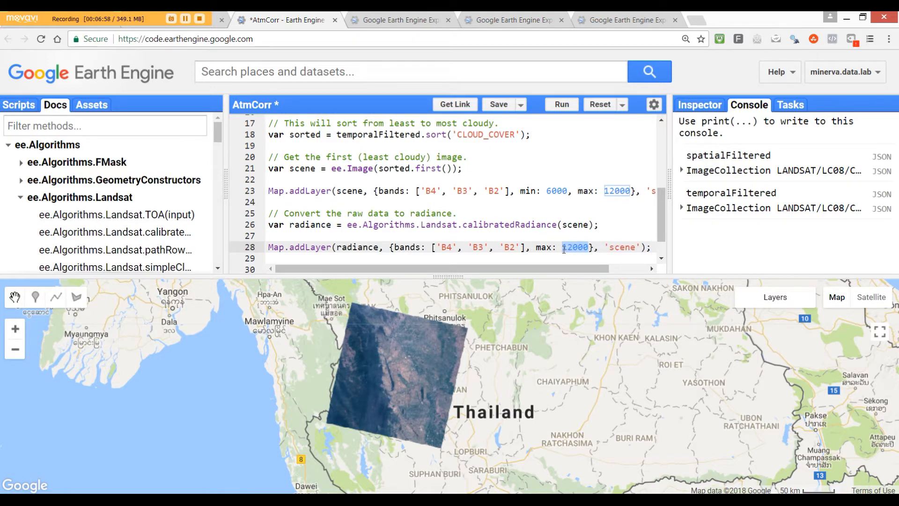
text(90)
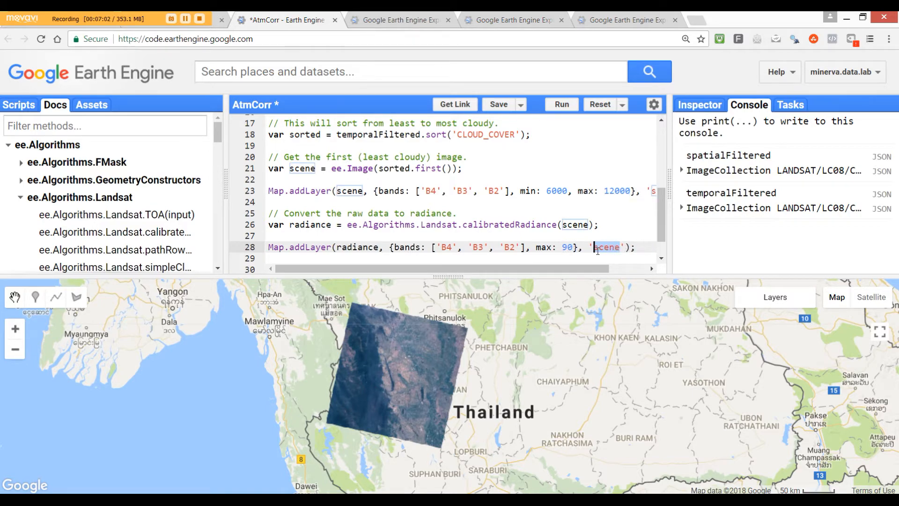
text(radian)
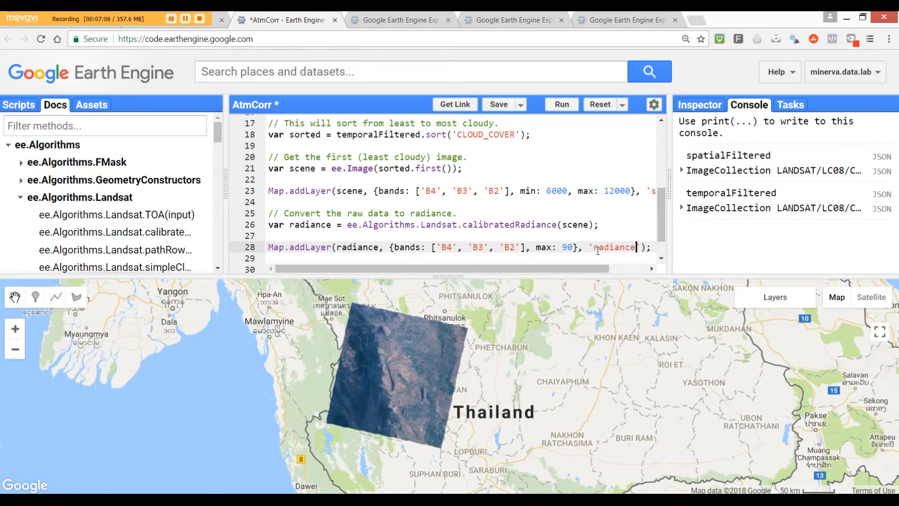
mouse_move(557, 262)
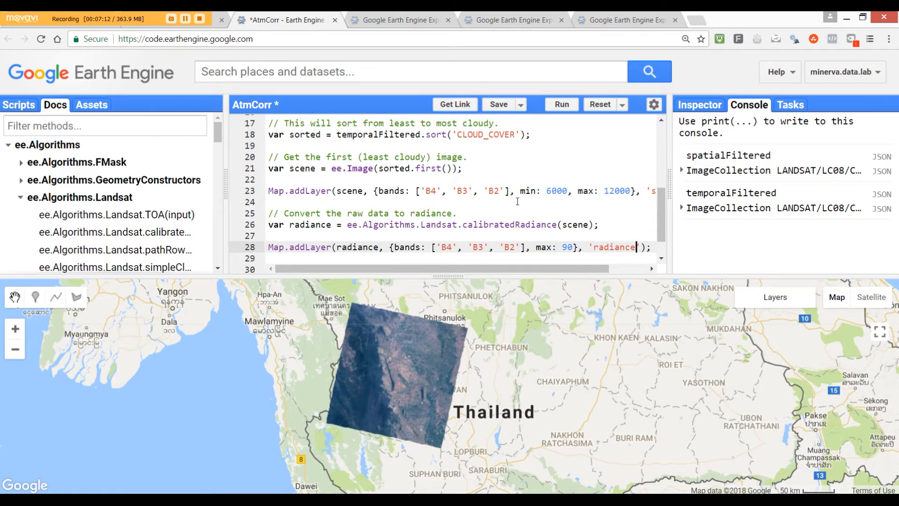
scroll(down, 3)
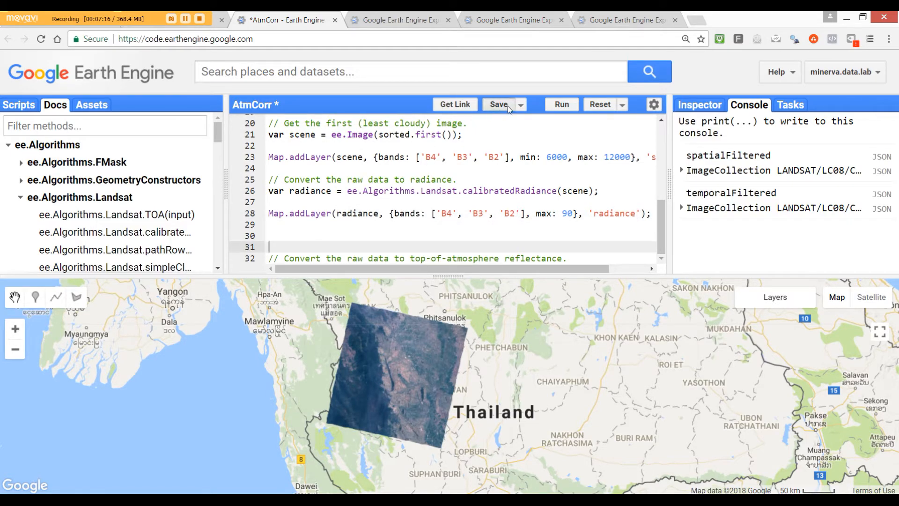
Save the AtmCorr script and run it to draw the radiance layer over Thailand.
click(498, 104)
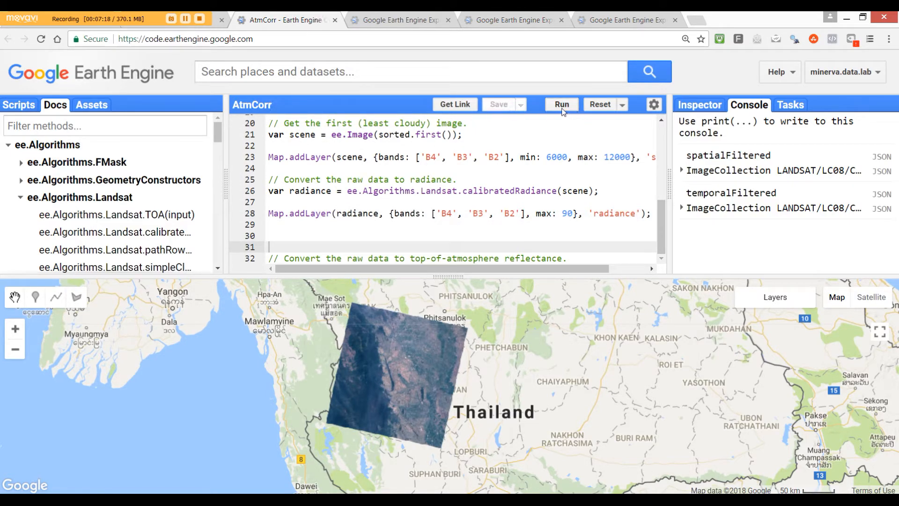
click(561, 104)
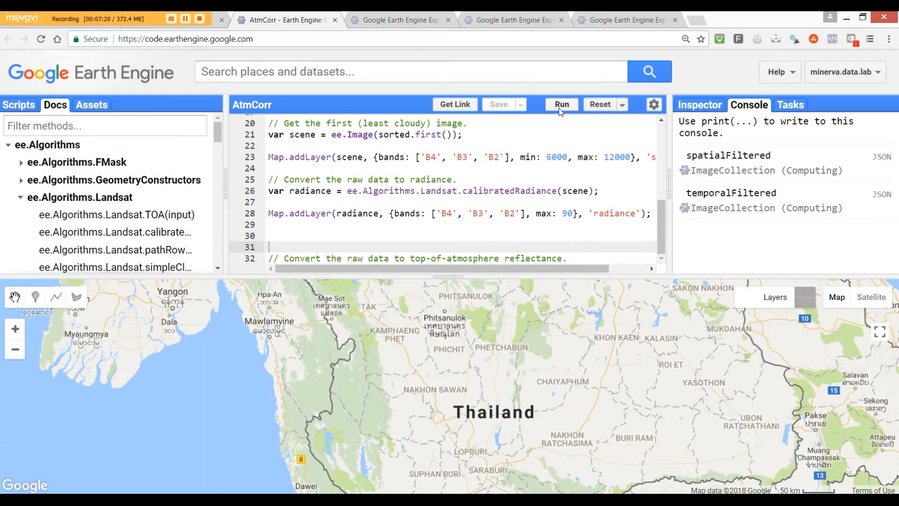
click(561, 104)
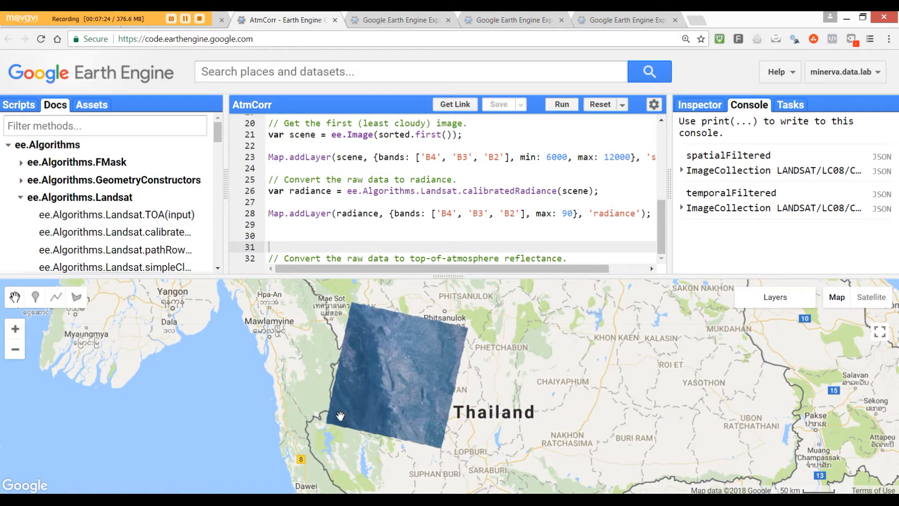
mouse_move(415, 275)
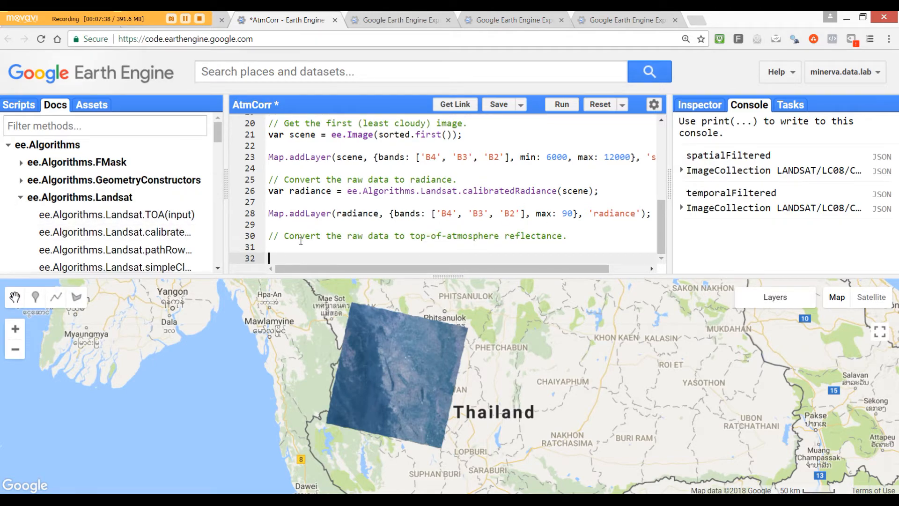
Write var toa = ee.Algorithms.Landsat.TOA(scene); on line 32.
text(var)
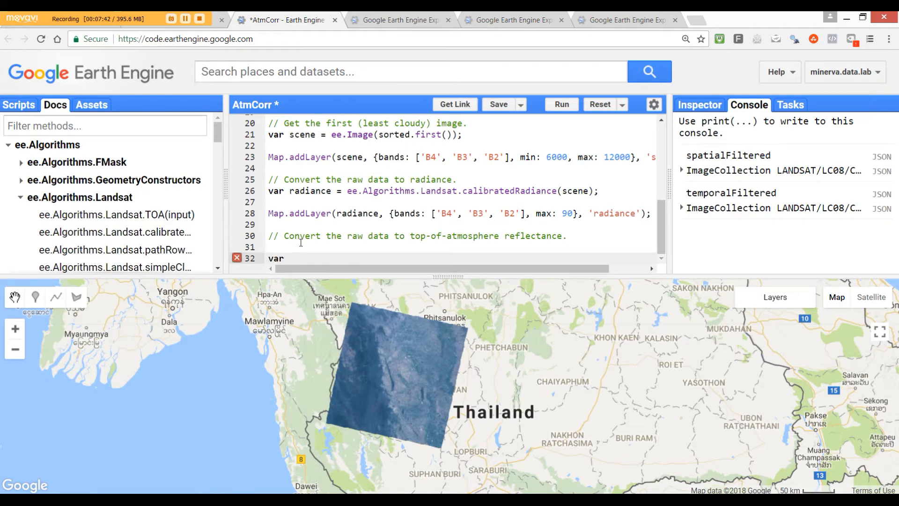
text(toa)
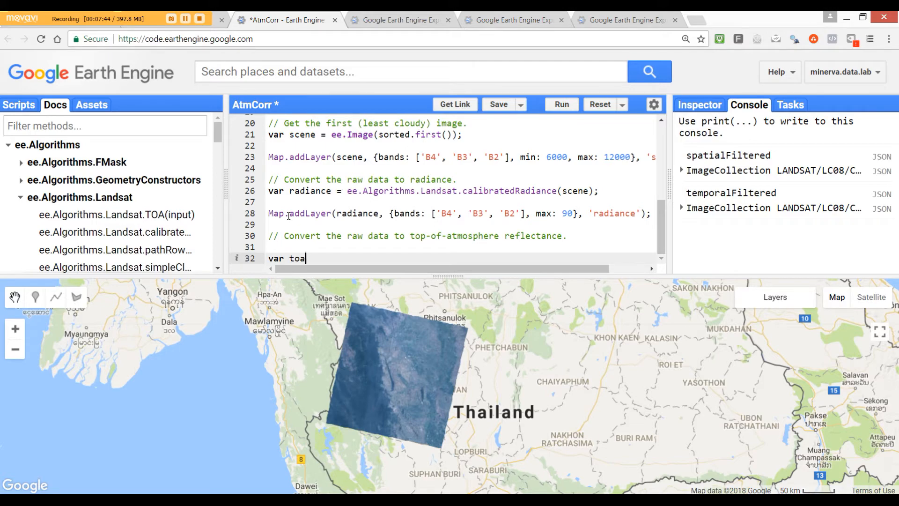
text(=)
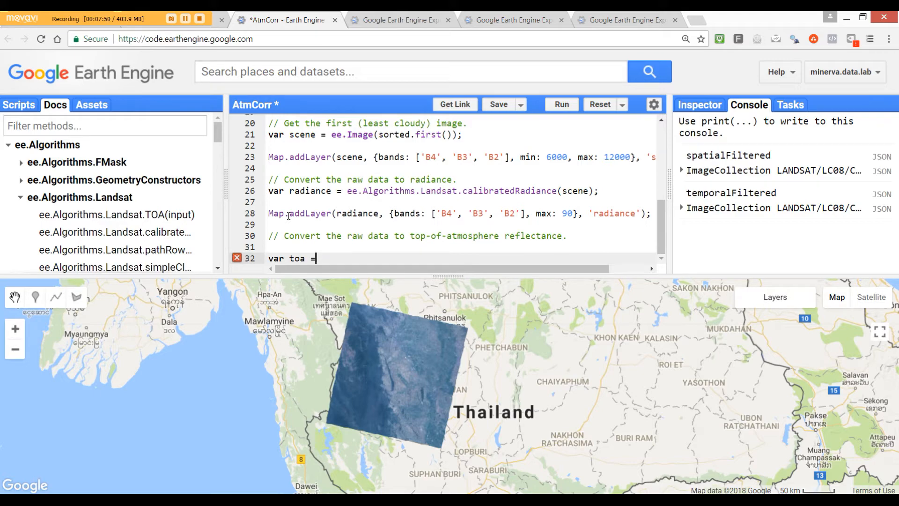
text(ee)
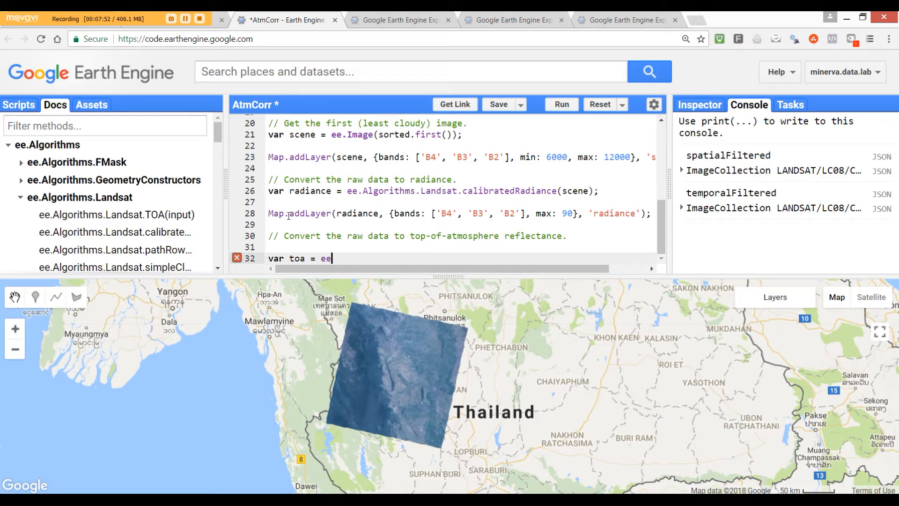
text(.)
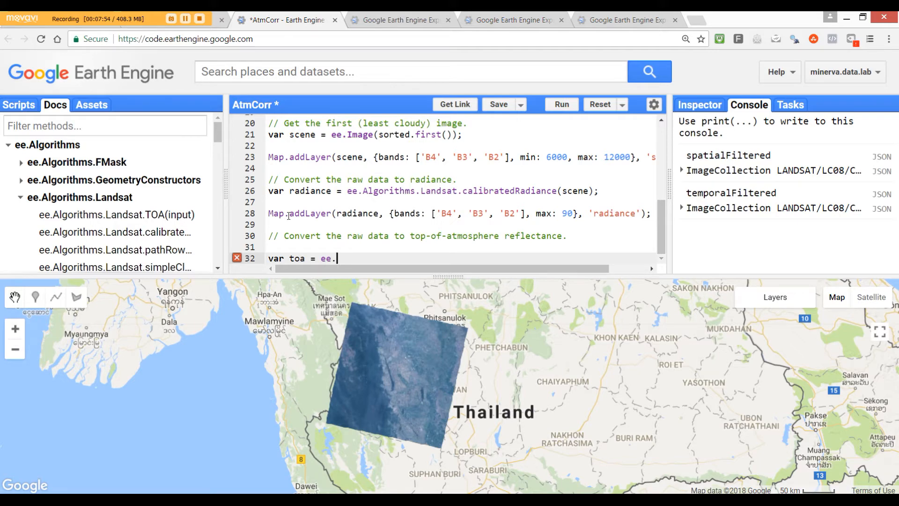
text(Algo)
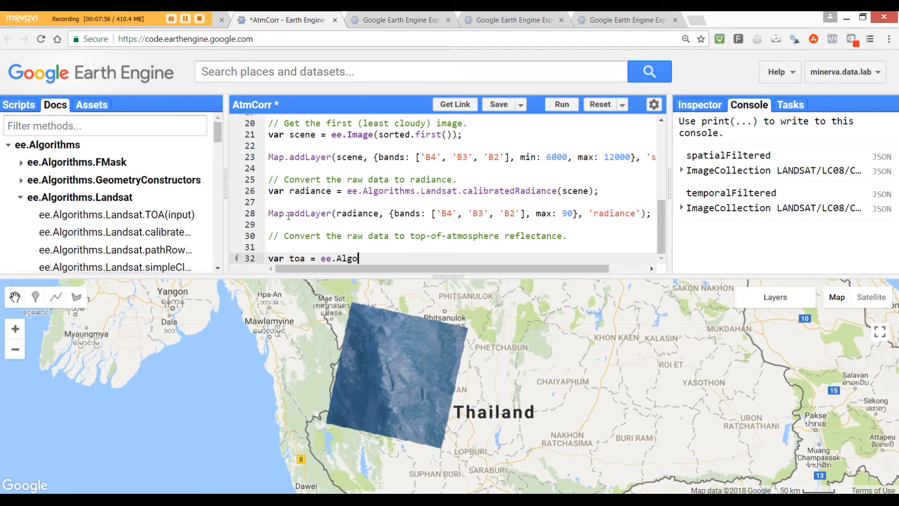
text(rithm)
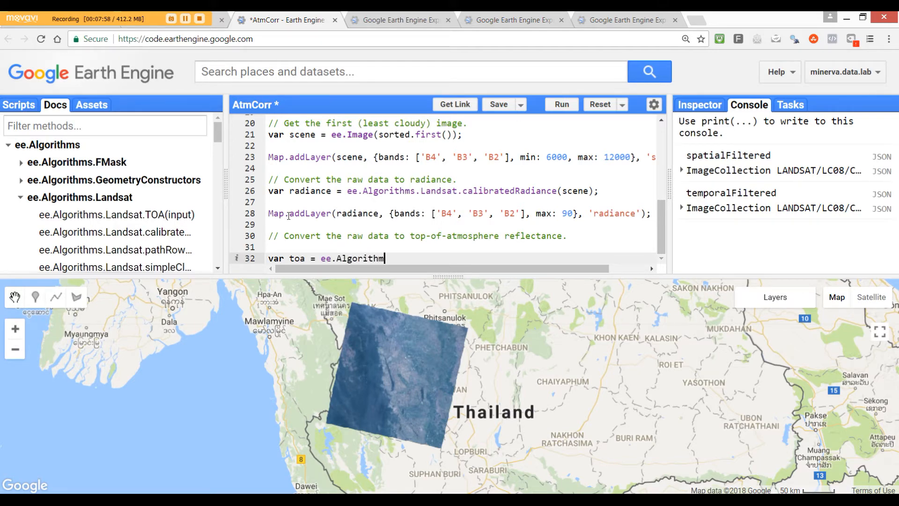
text(s)
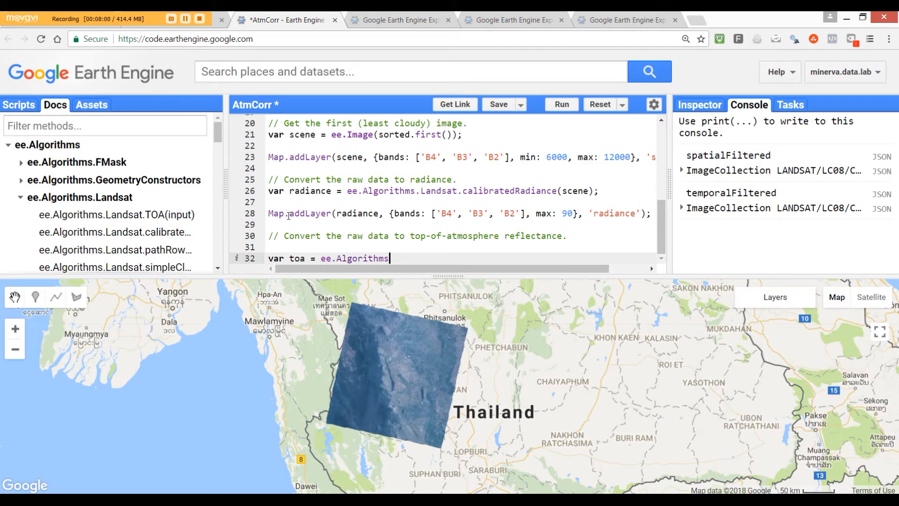
text(.La)
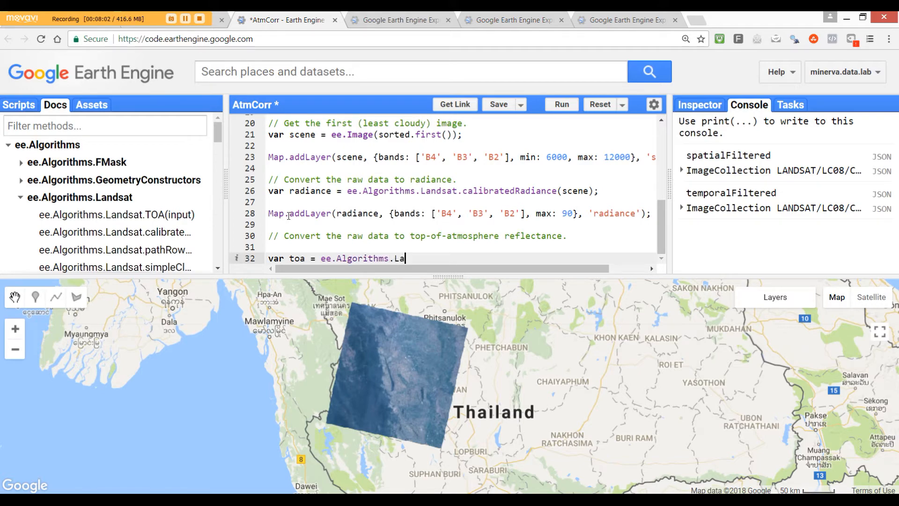
text(ndsat)
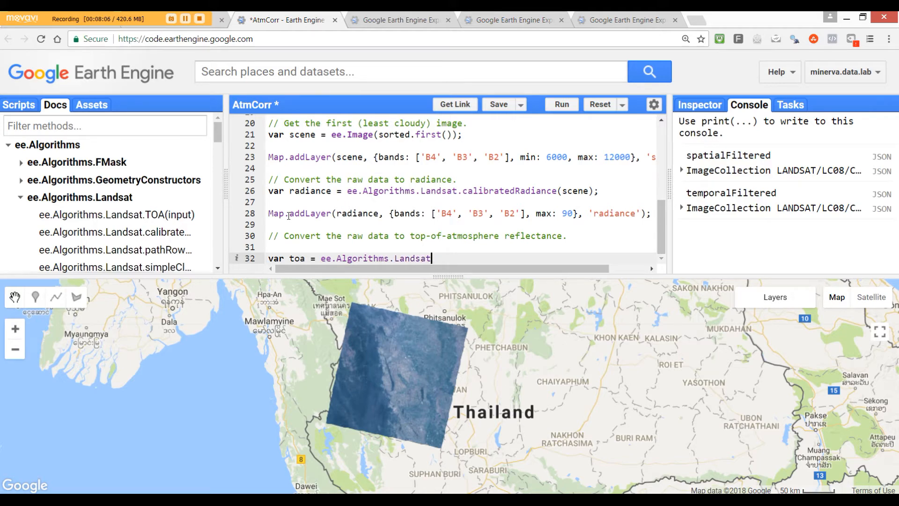
text(.)
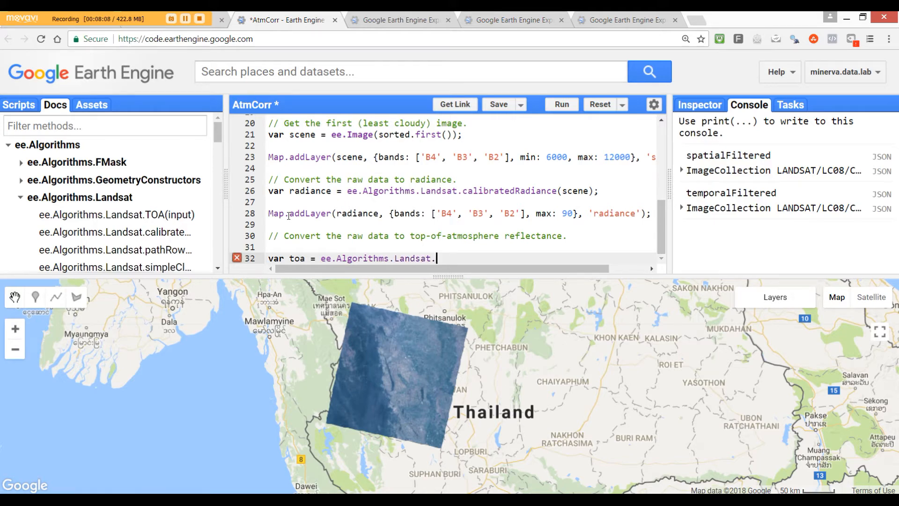
text(TO)
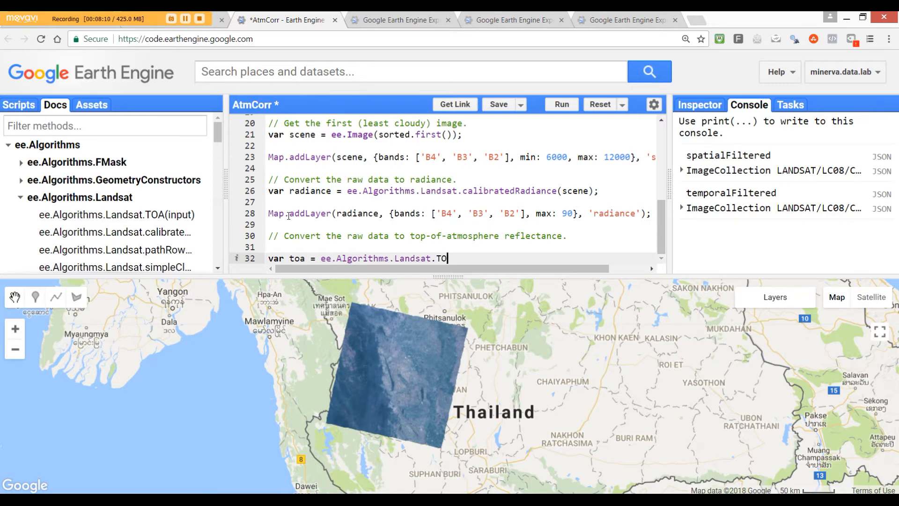
text(A(sce)
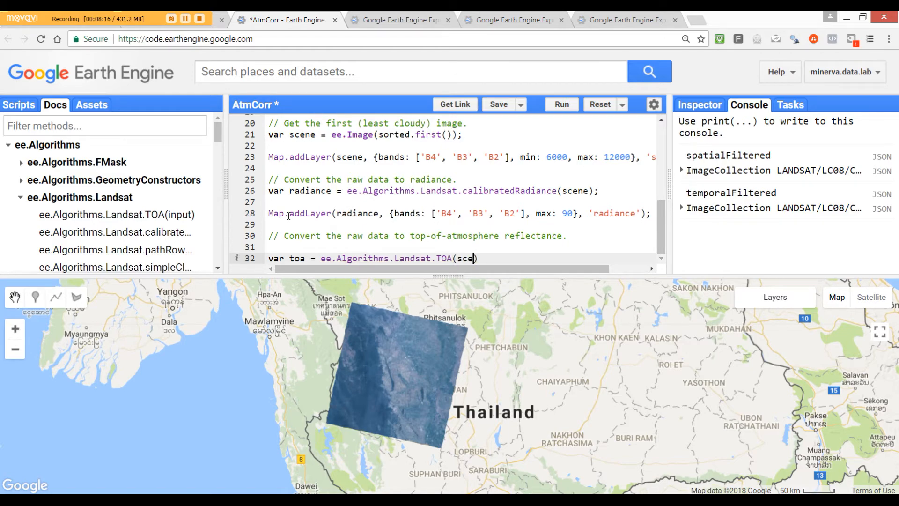
text(ne);)
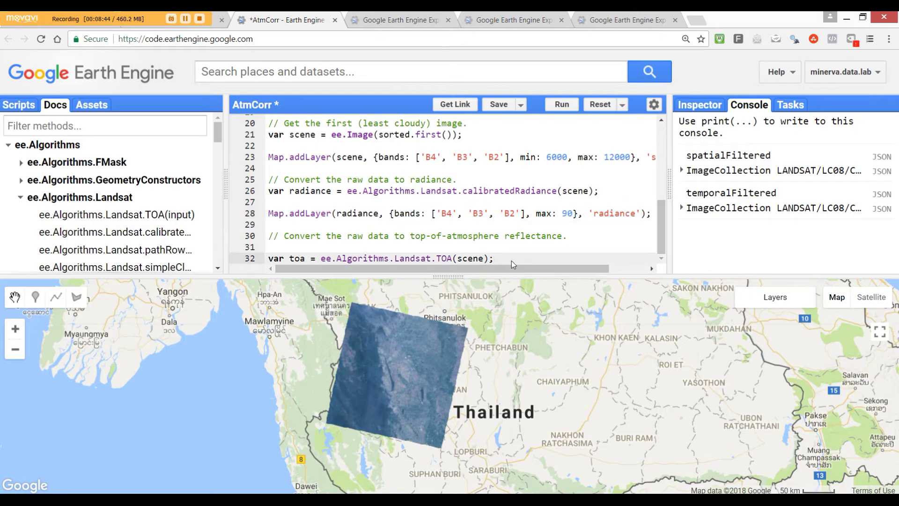
Paste the radiance Map.addLayer line and change its image and layer name to toa, max 0.3.
text(Map.addLayer(radiance, {bands: ['B4', 'B3', 'B2'], max: 90}, 'radiance');)
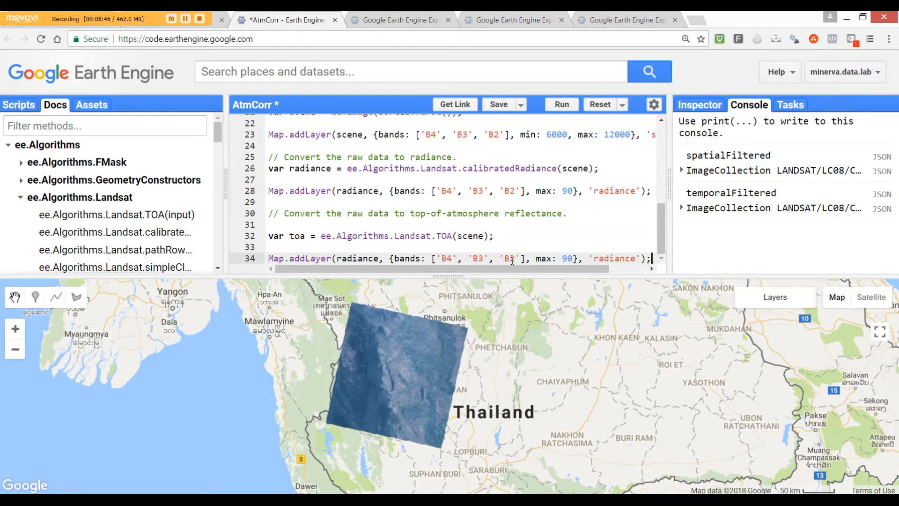
double_click(360, 258)
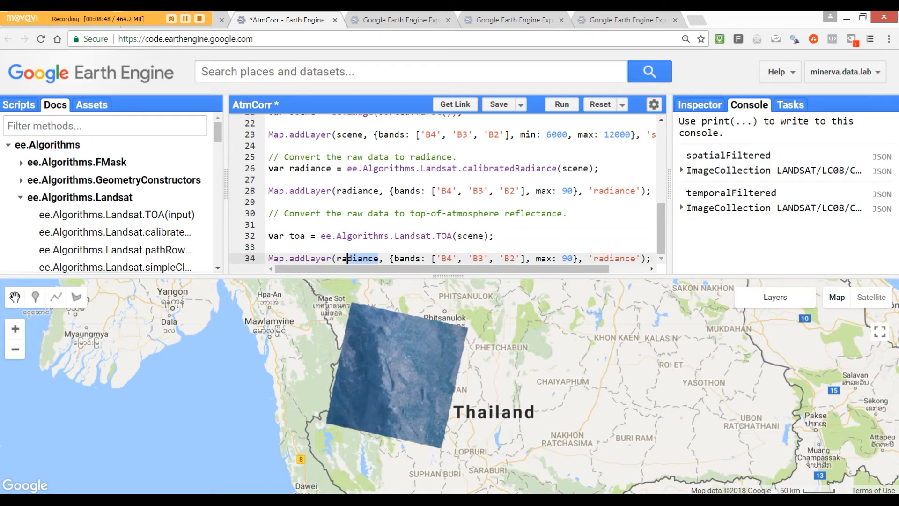
text(toa)
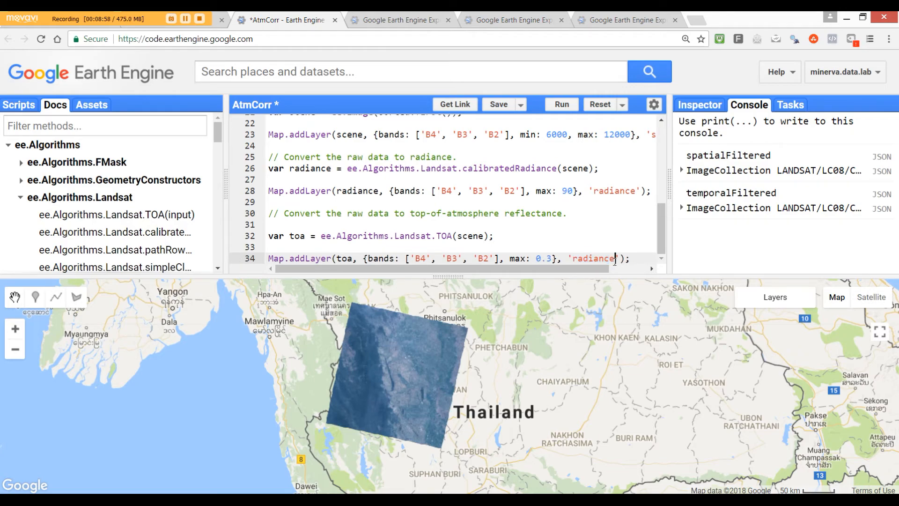
double_click(593, 258)
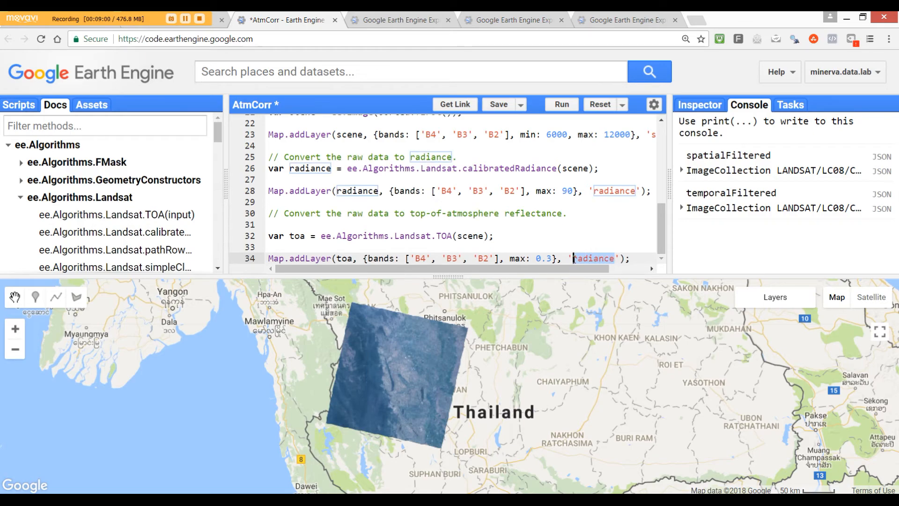
text(toa)
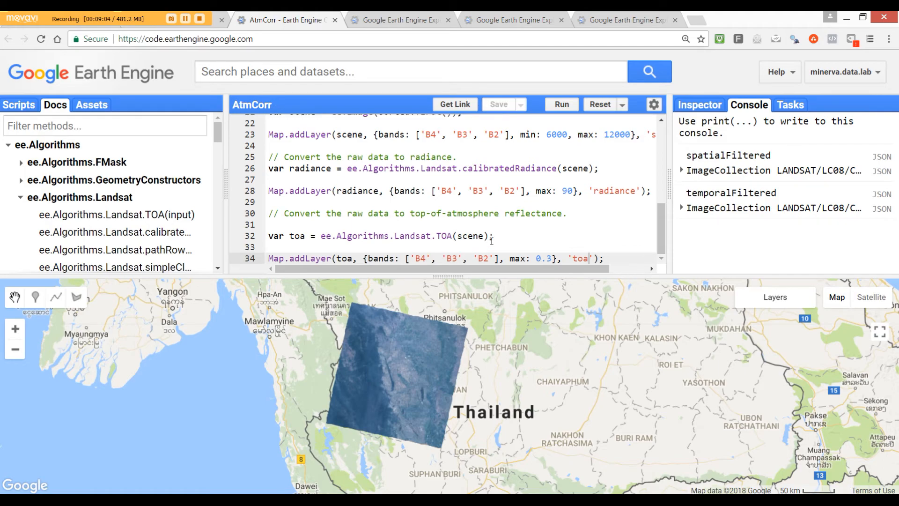
Run the script to render the TOA reflectance layer over western Thailand.
click(561, 104)
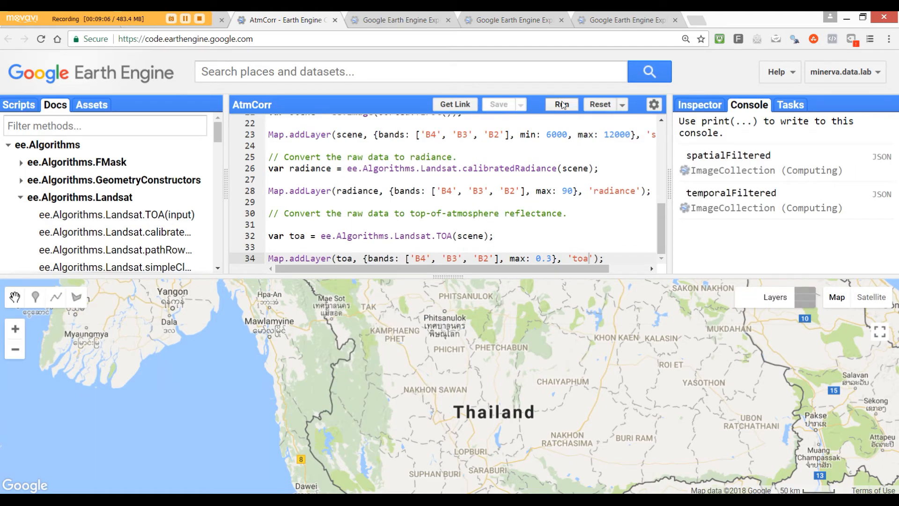
click(561, 104)
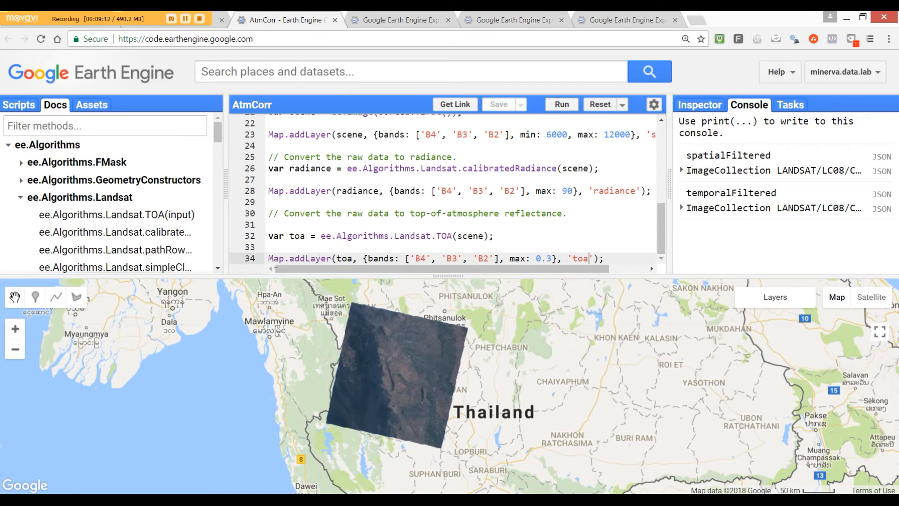
mouse_move(369, 316)
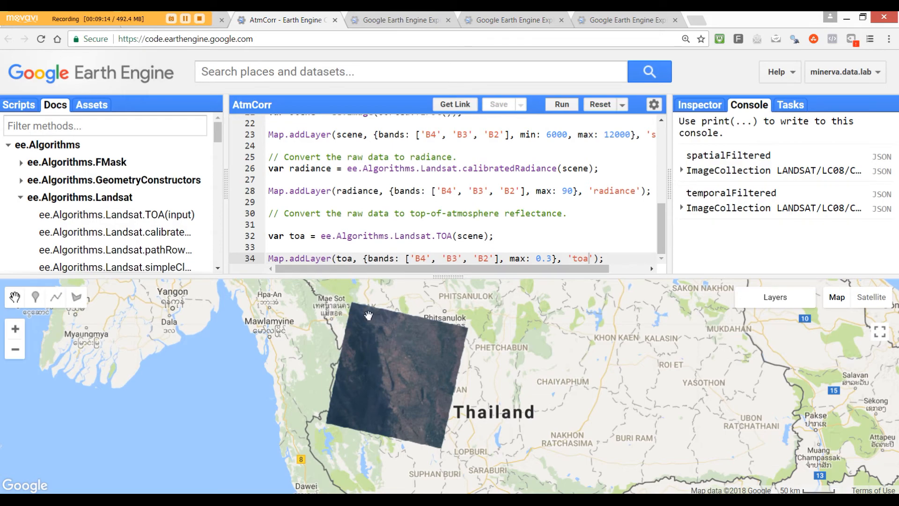
mouse_move(392, 418)
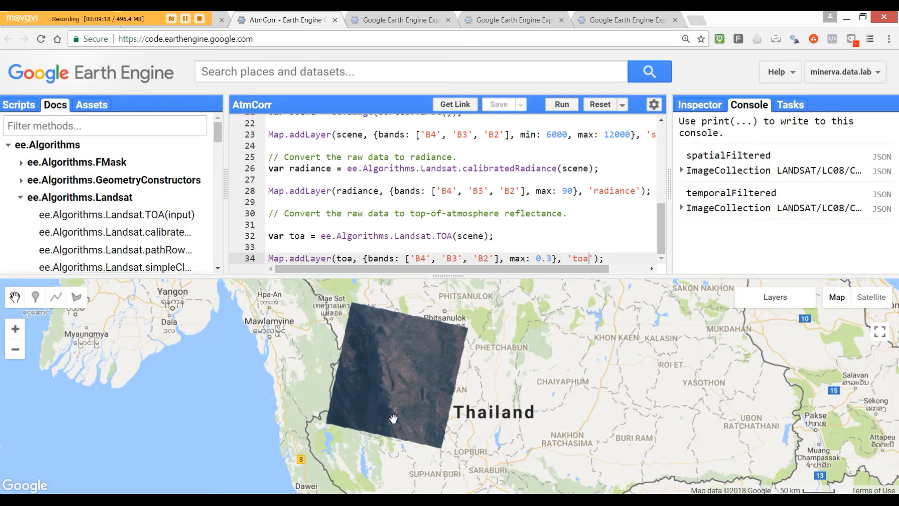
mouse_move(460, 374)
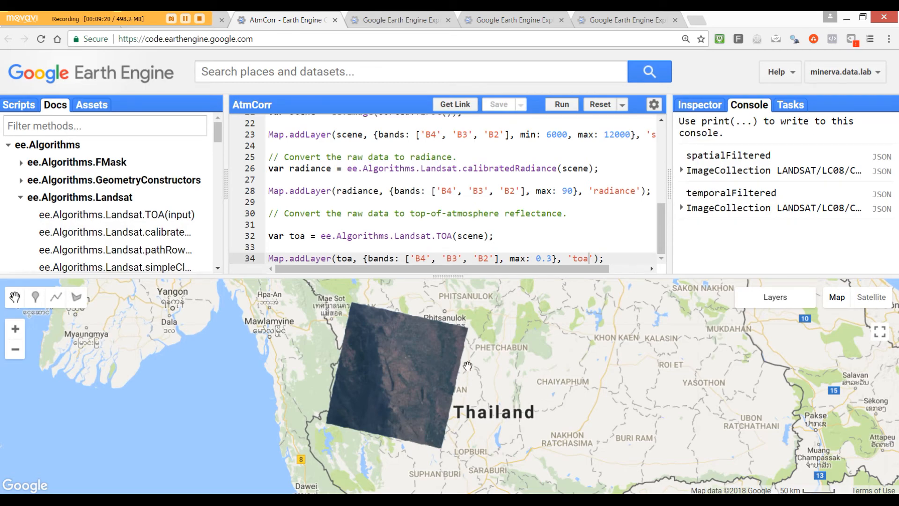
mouse_move(420, 459)
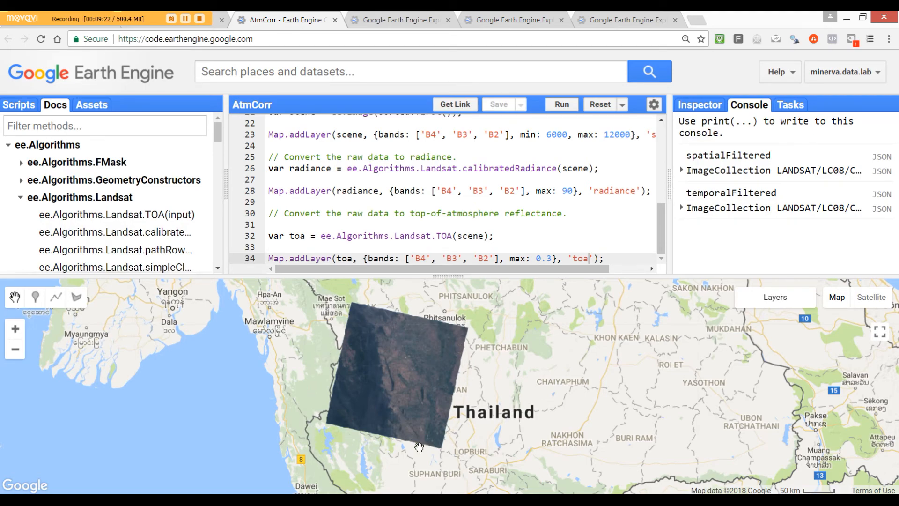
mouse_move(414, 411)
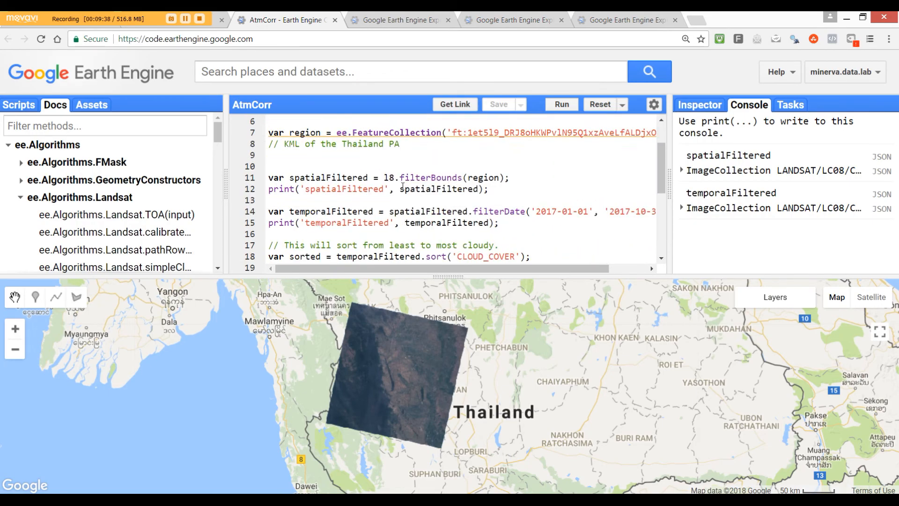
scroll(down, 3)
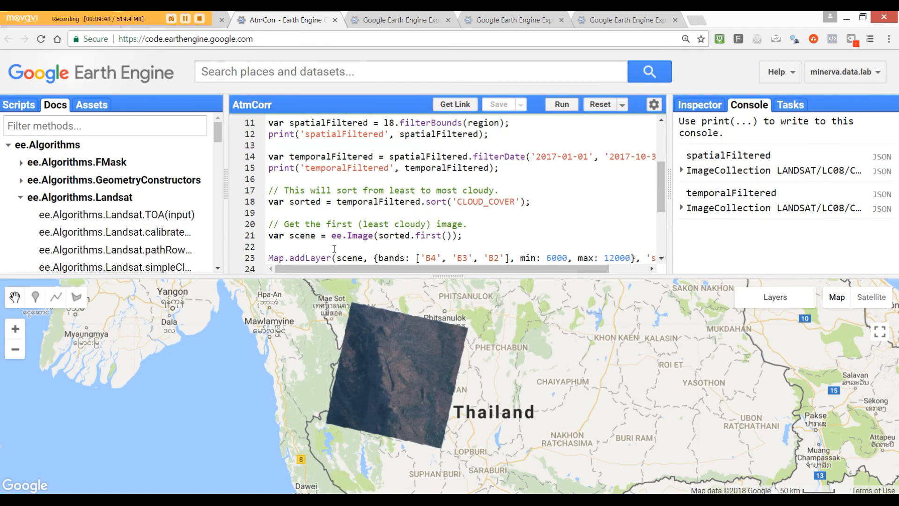
scroll(down, 3)
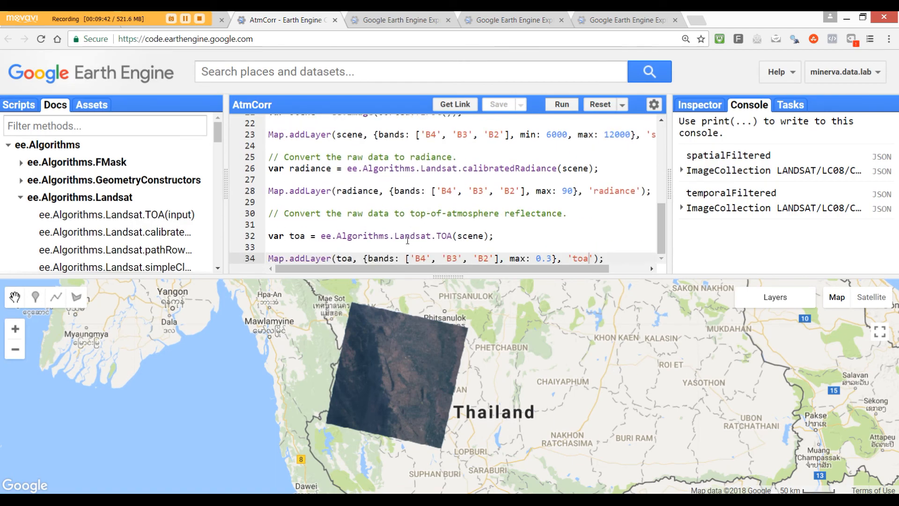